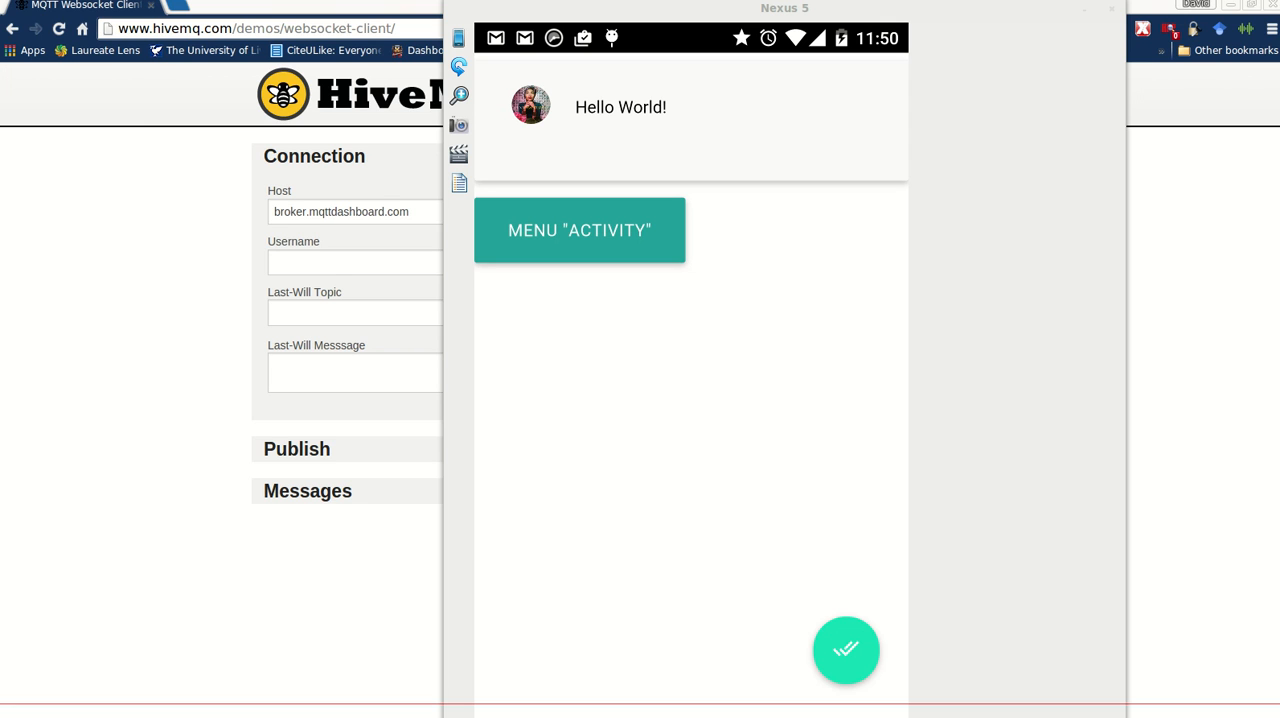
mouse_move(790, 440)
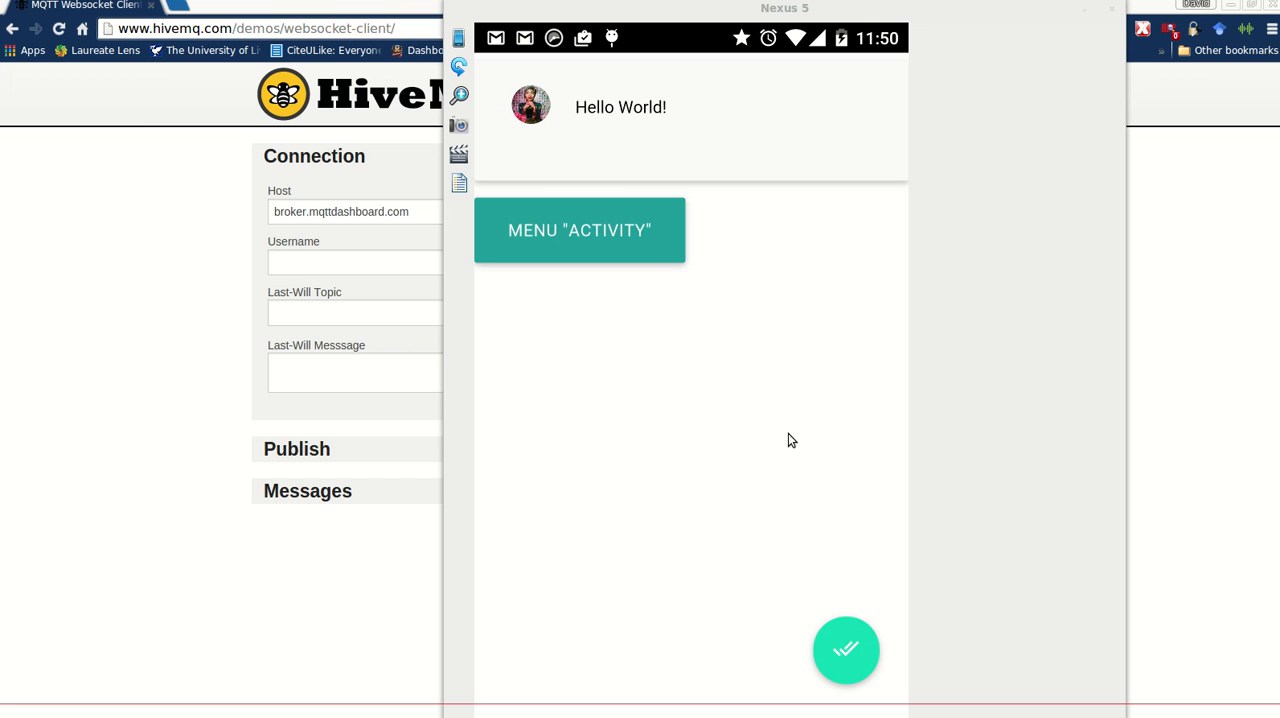
mouse_move(430, 176)
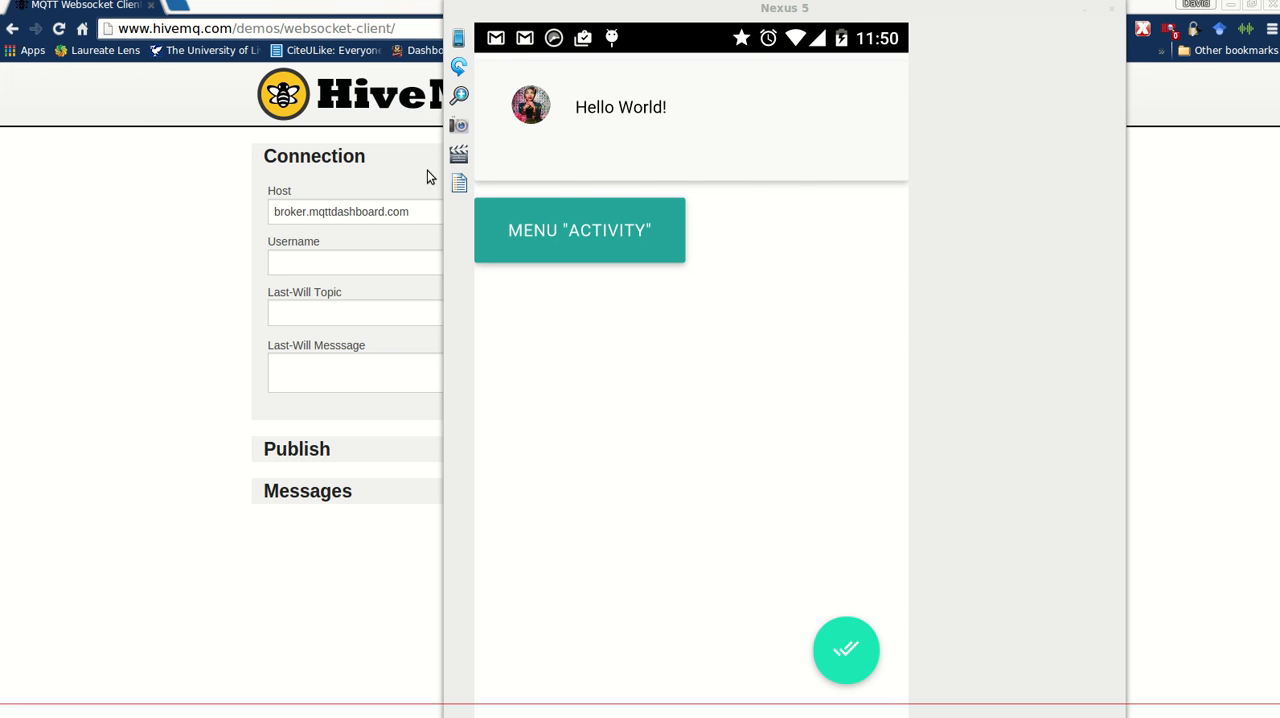
mouse_move(675, 184)
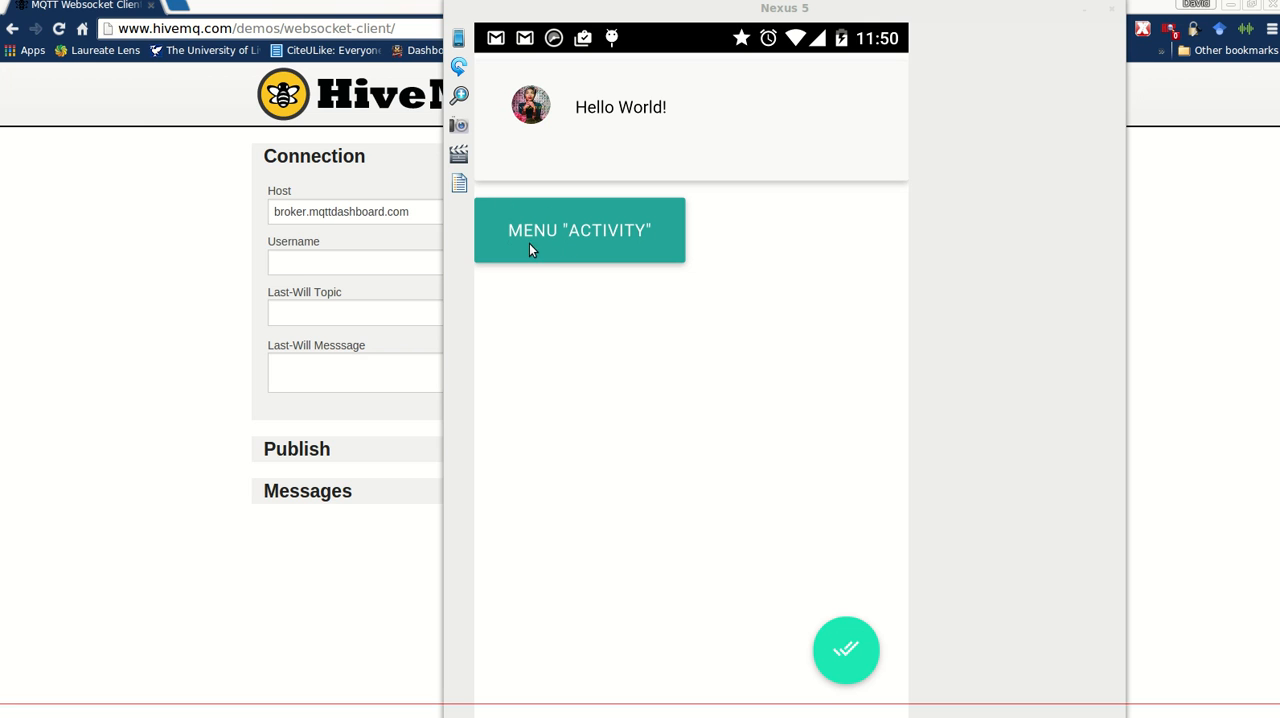
mouse_move(547, 270)
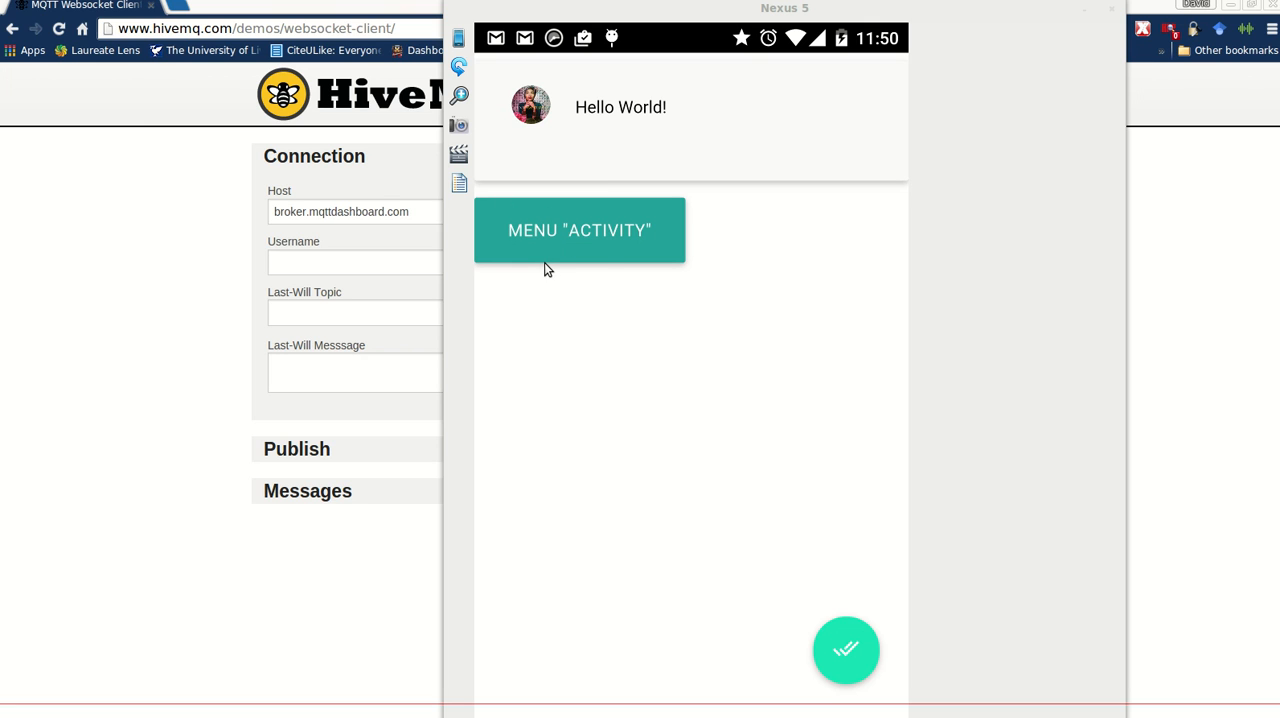
mouse_move(635, 261)
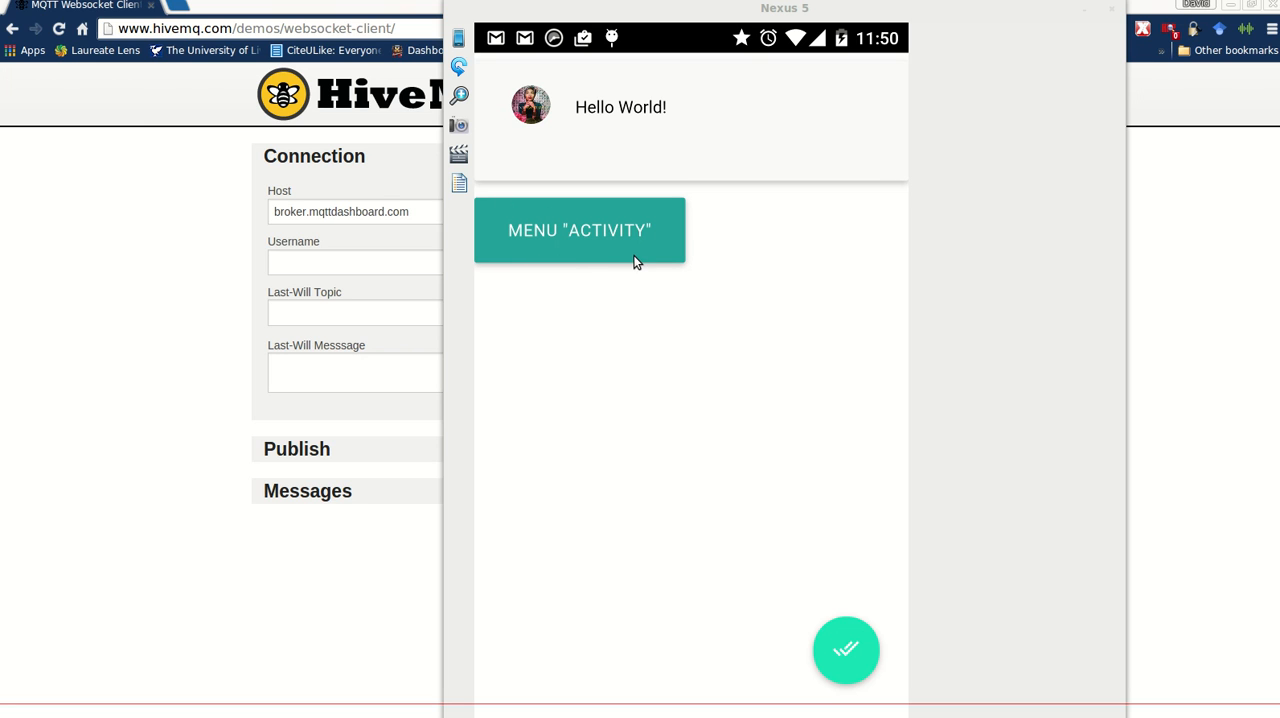
mouse_move(562, 240)
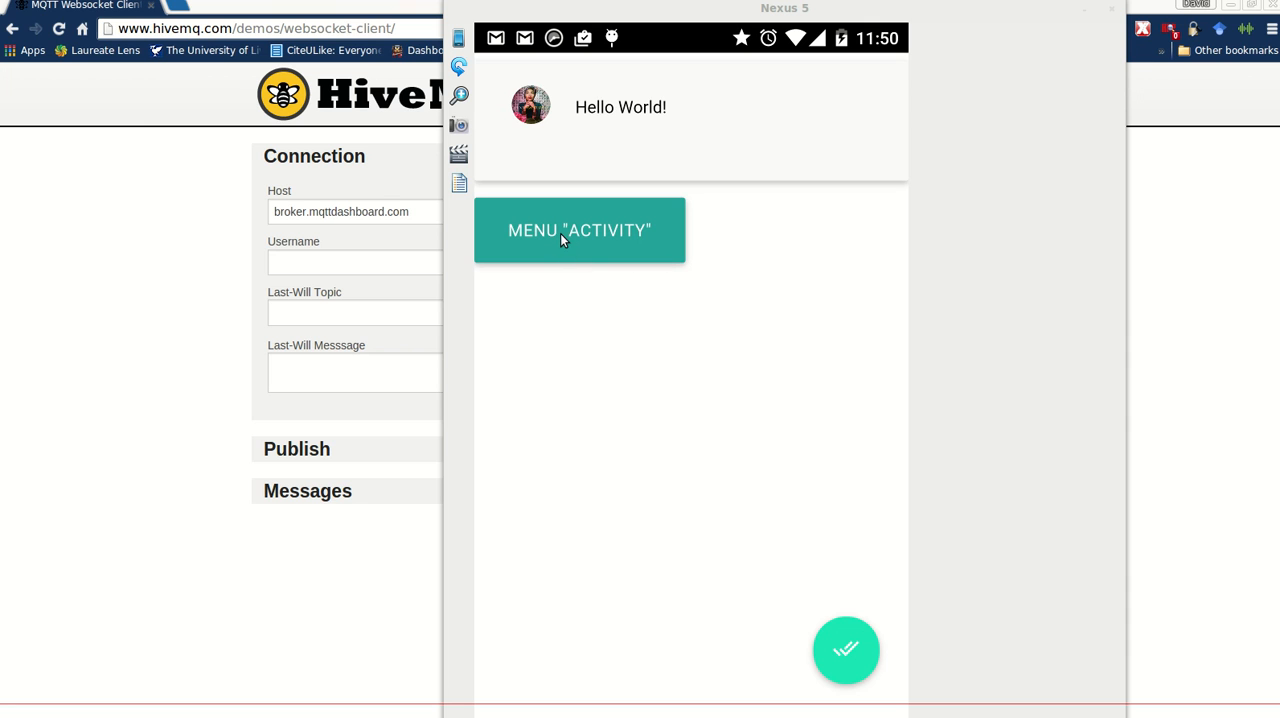
- Open the menu activity and expand the red pencil button into its four quick actions
click(579, 230)
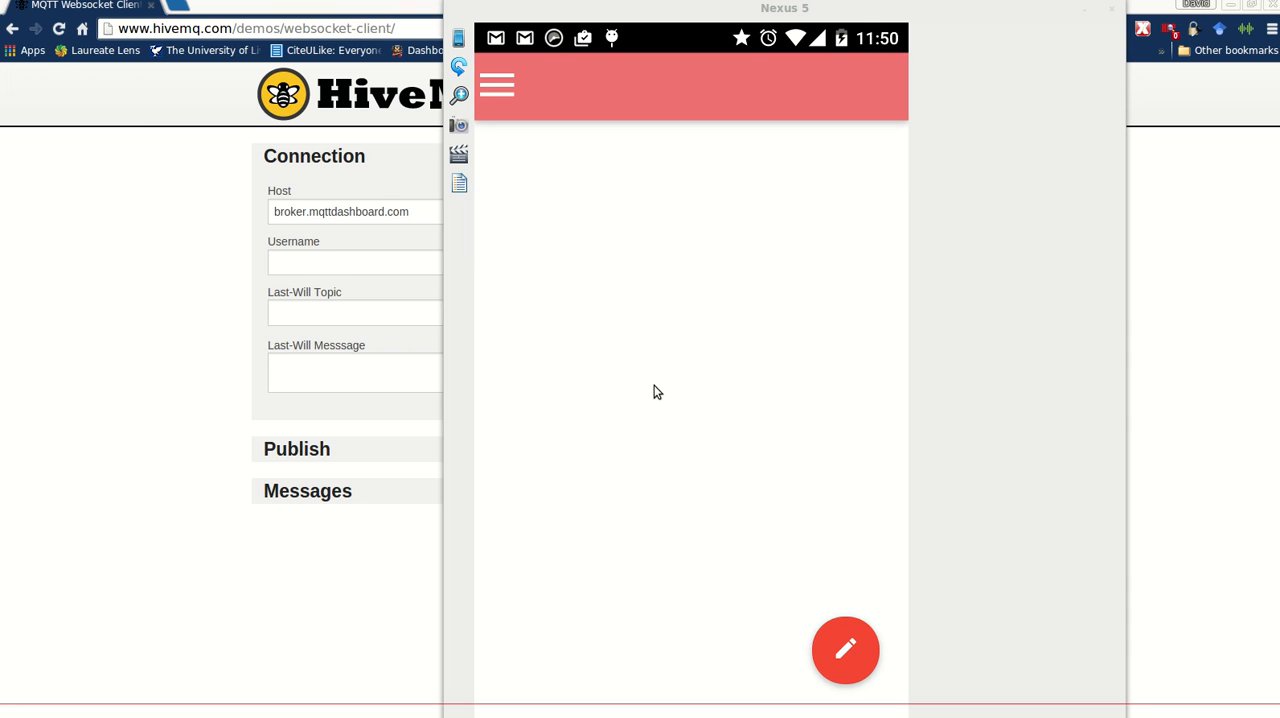
mouse_move(726, 364)
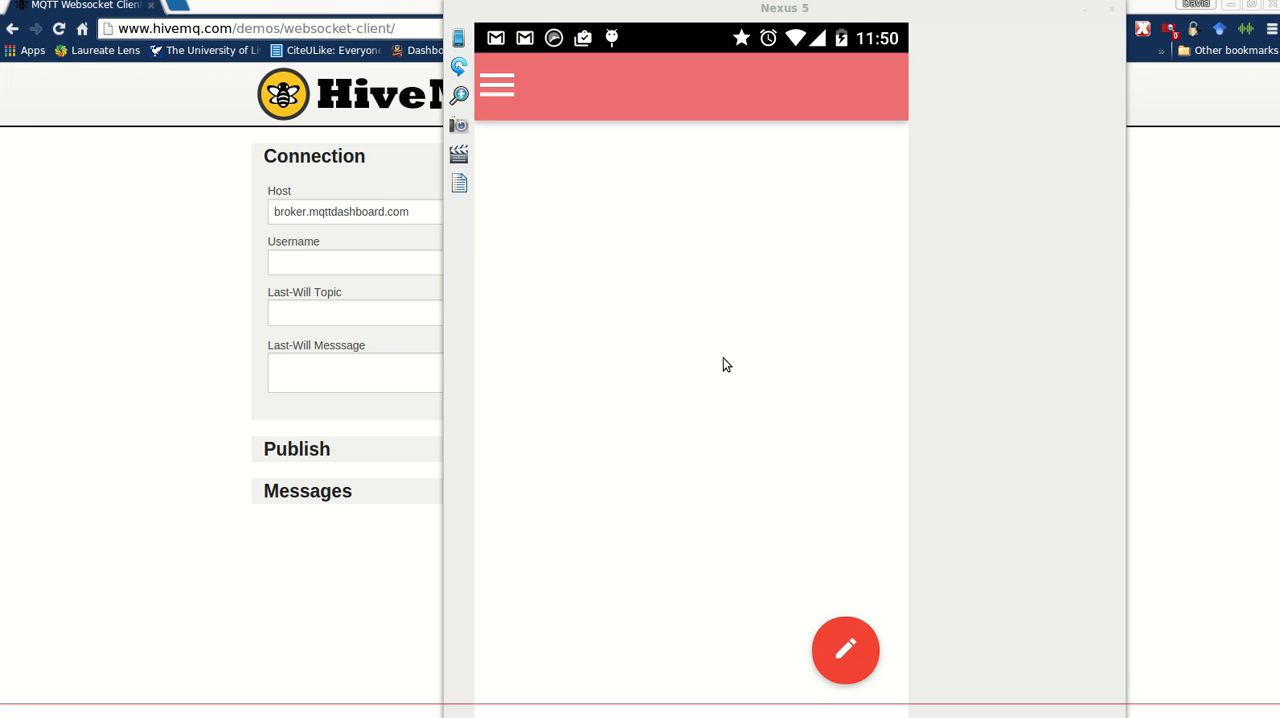
mouse_move(789, 637)
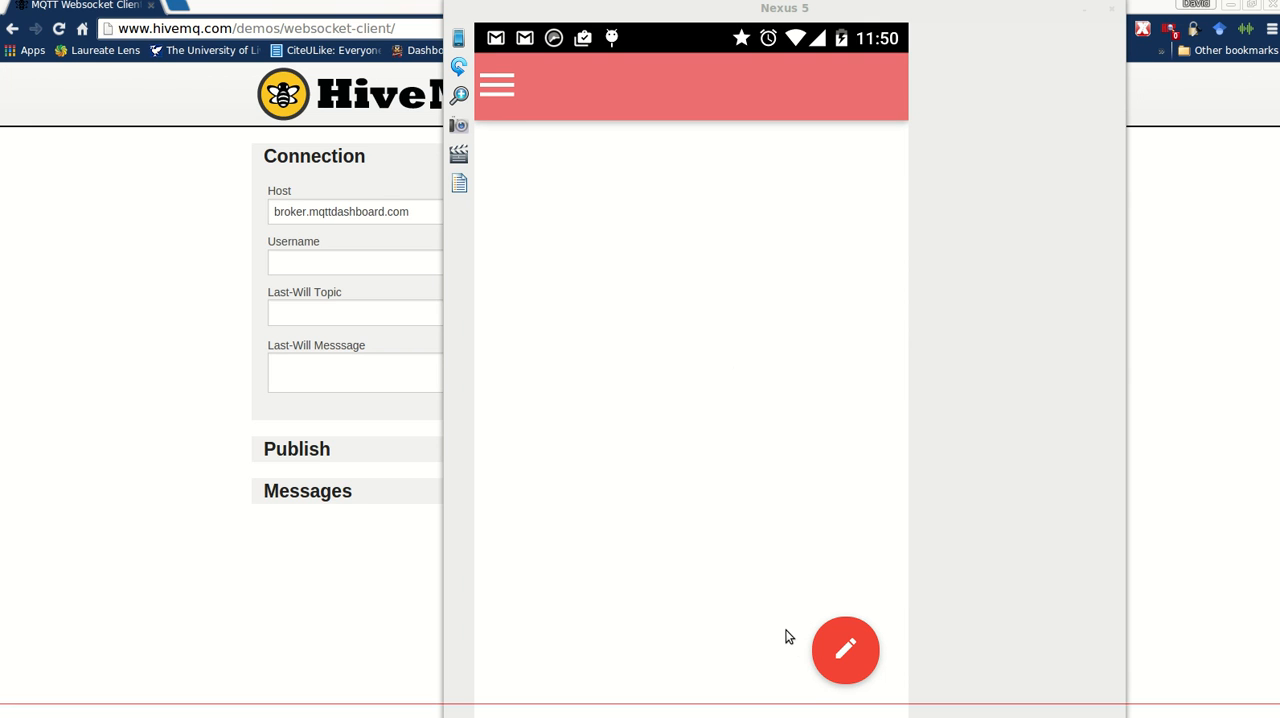
mouse_move(705, 521)
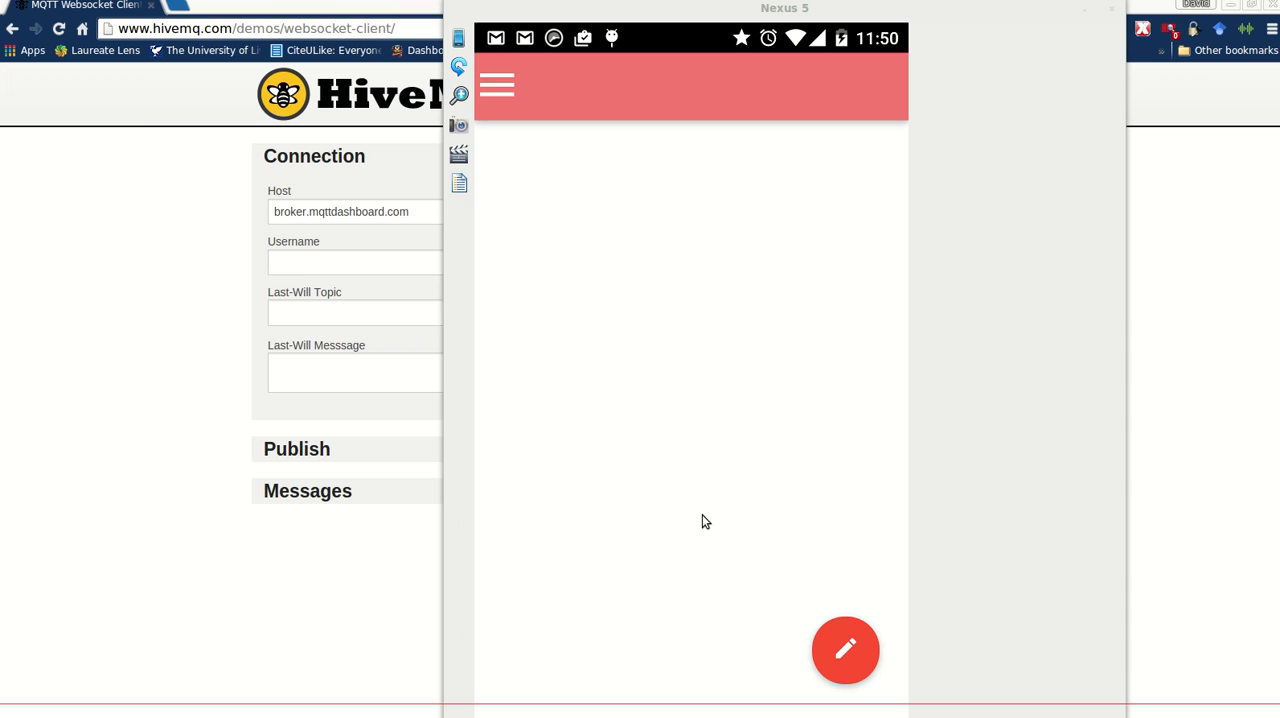
click(845, 650)
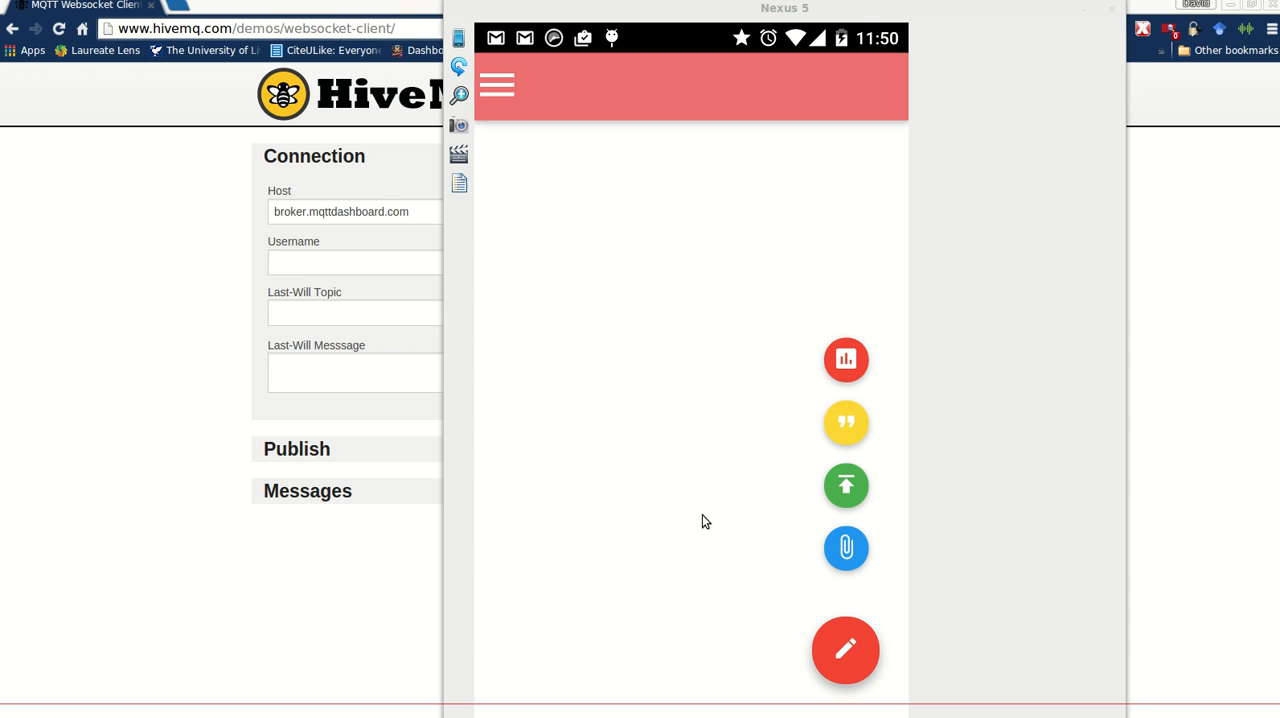
mouse_move(961, 624)
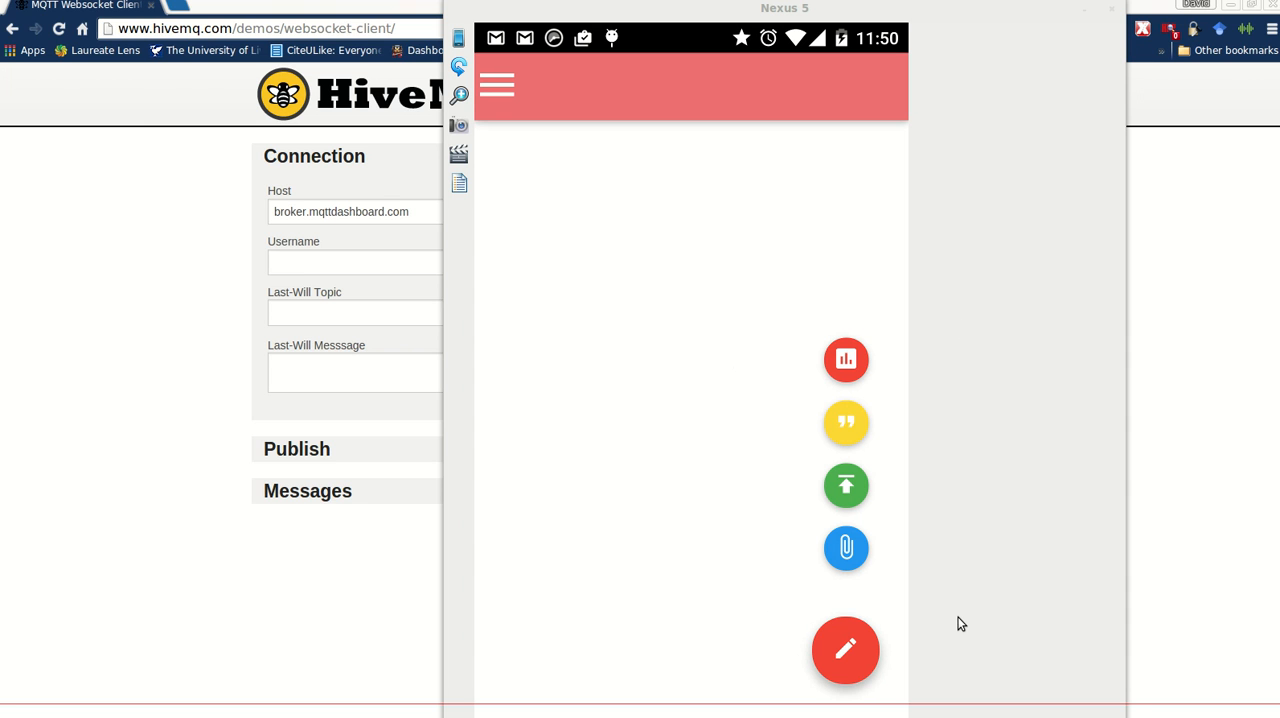
mouse_move(1012, 618)
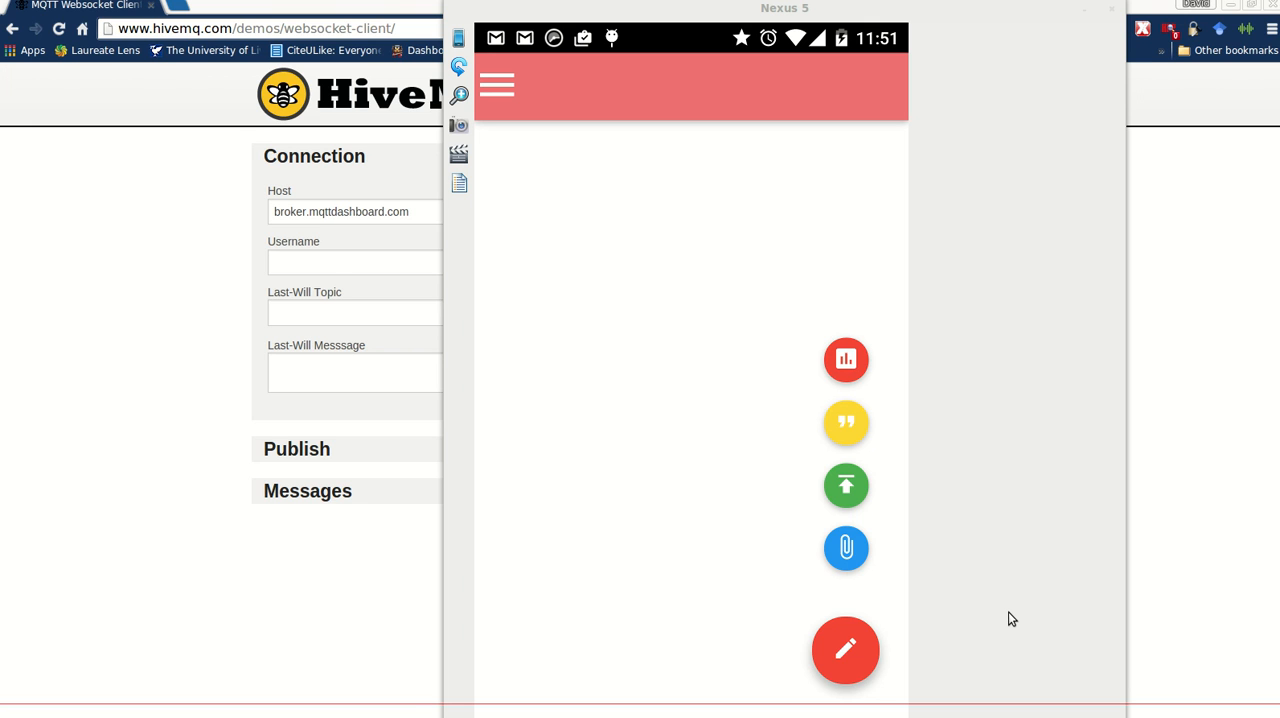
click(497, 85)
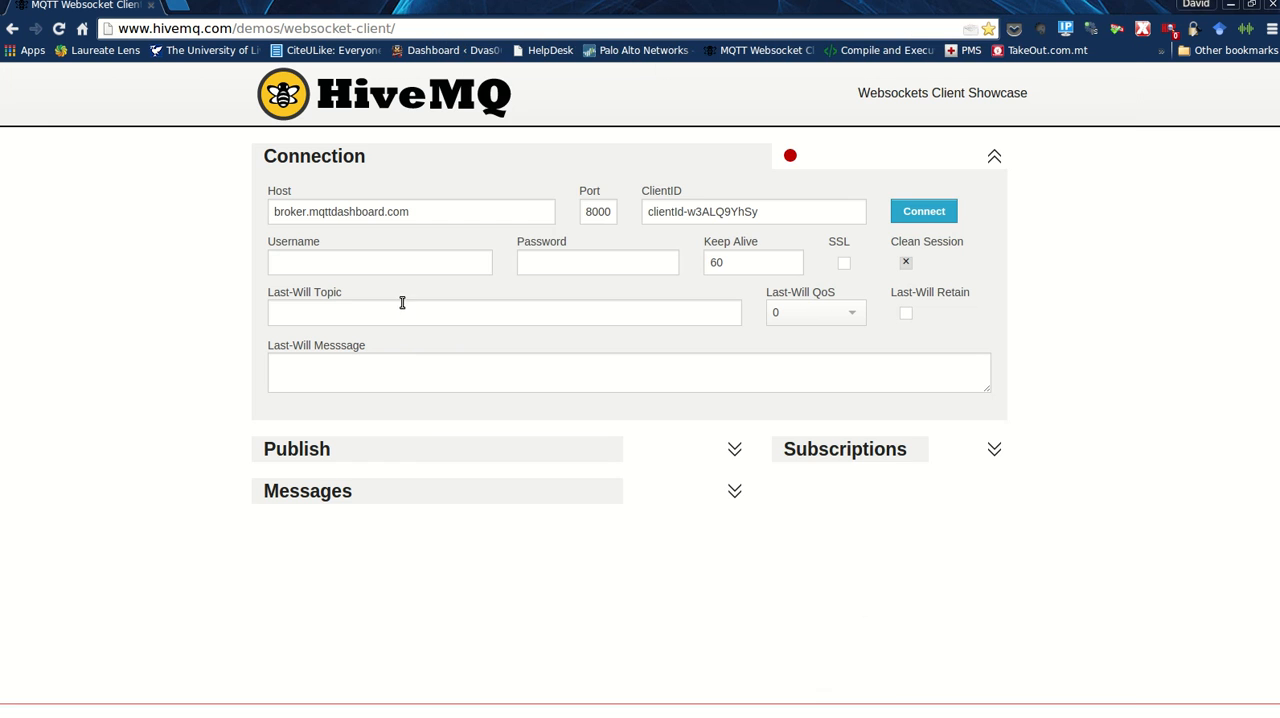
mouse_move(169, 98)
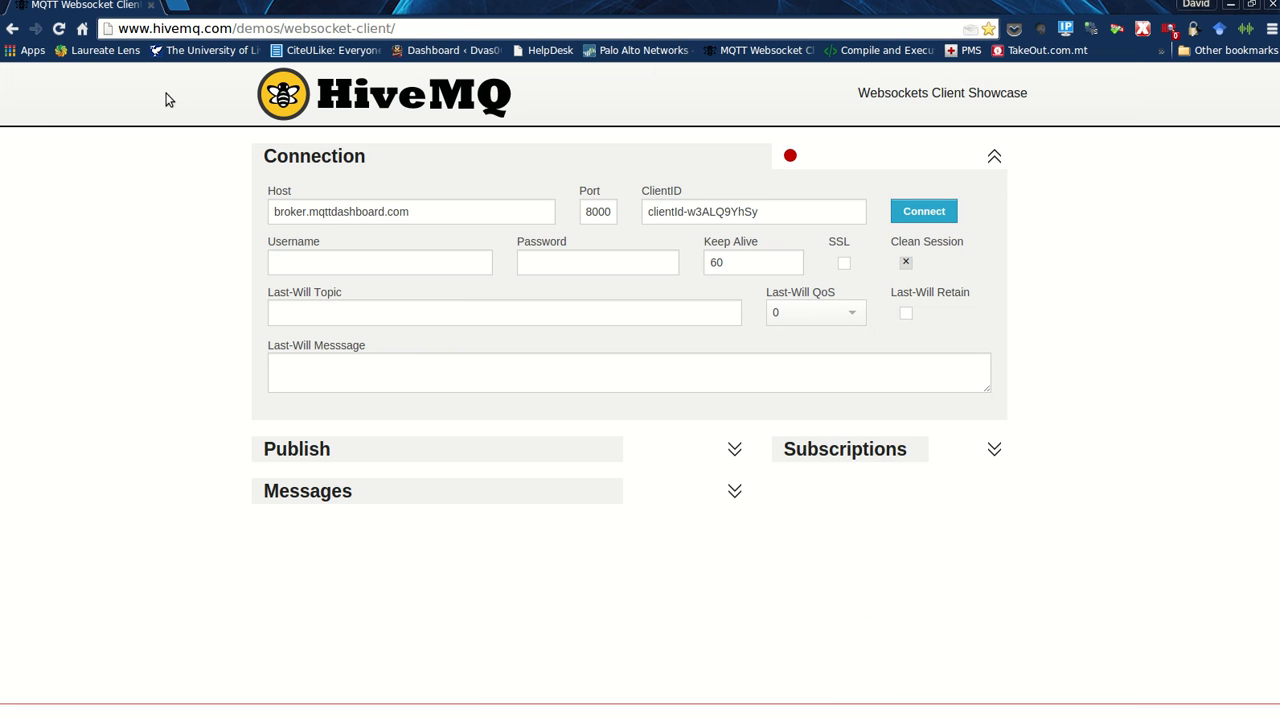
mouse_move(224, 441)
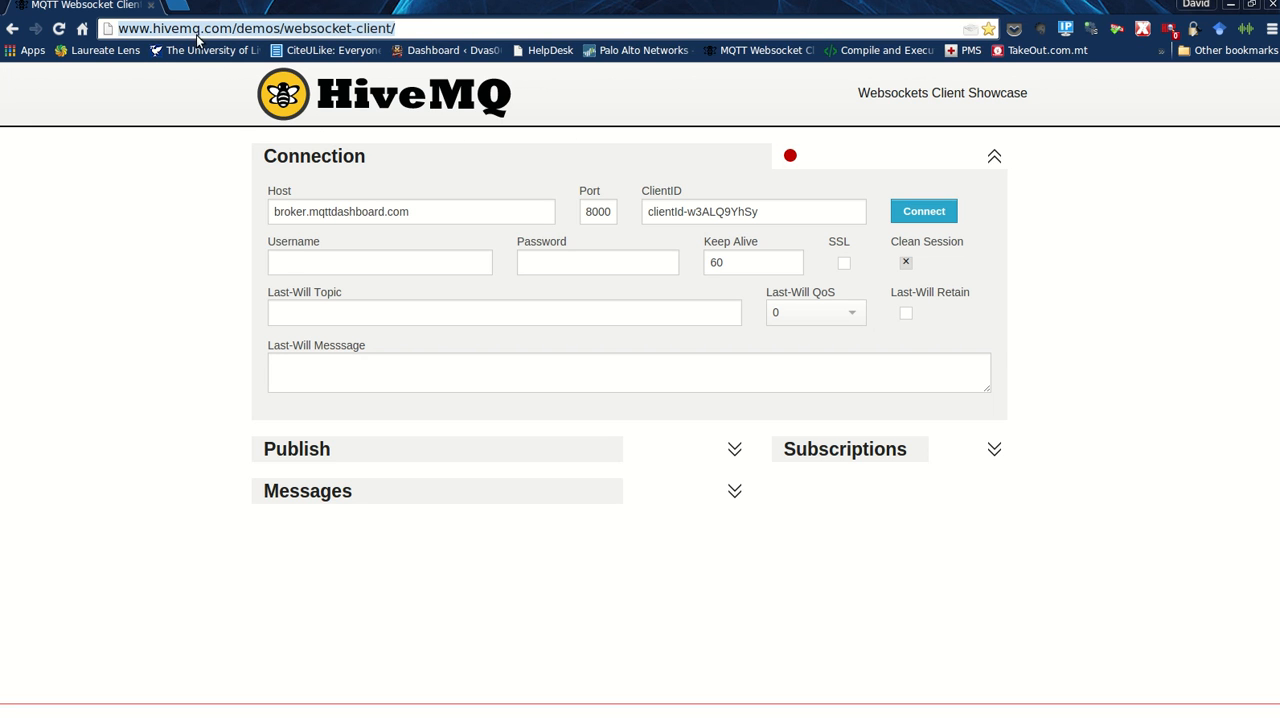
mouse_move(332, 37)
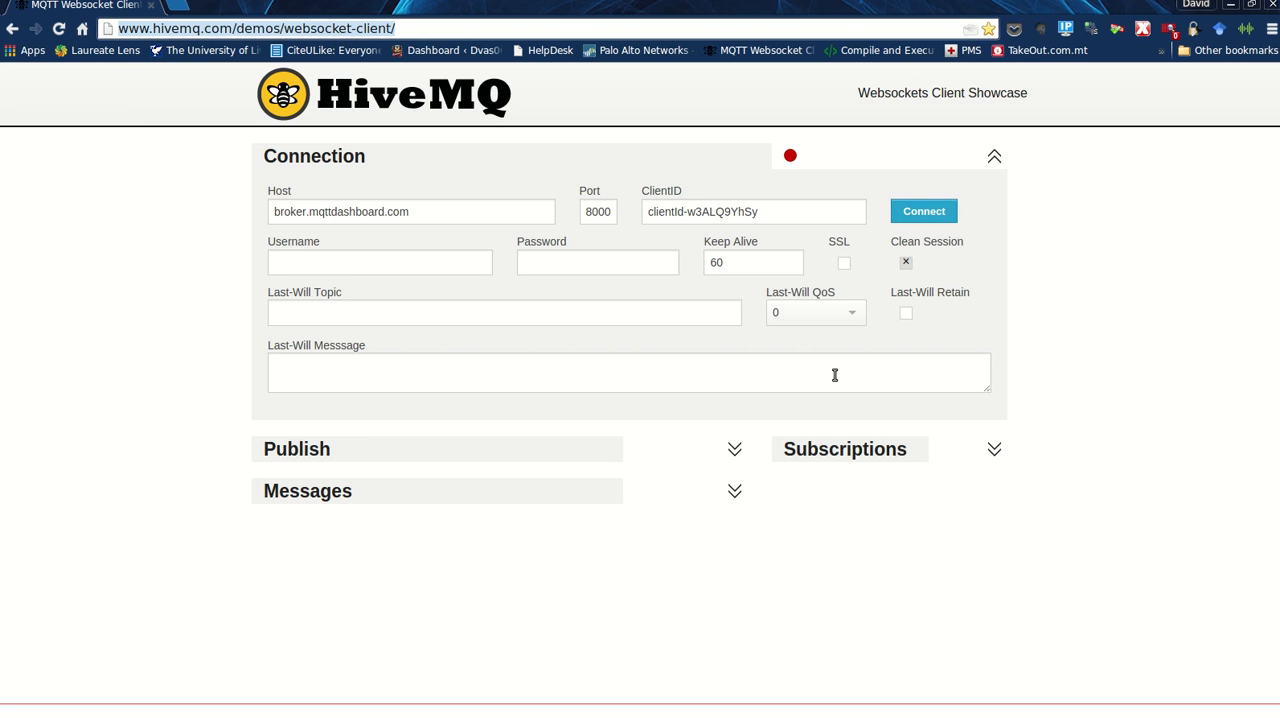
mouse_move(1124, 294)
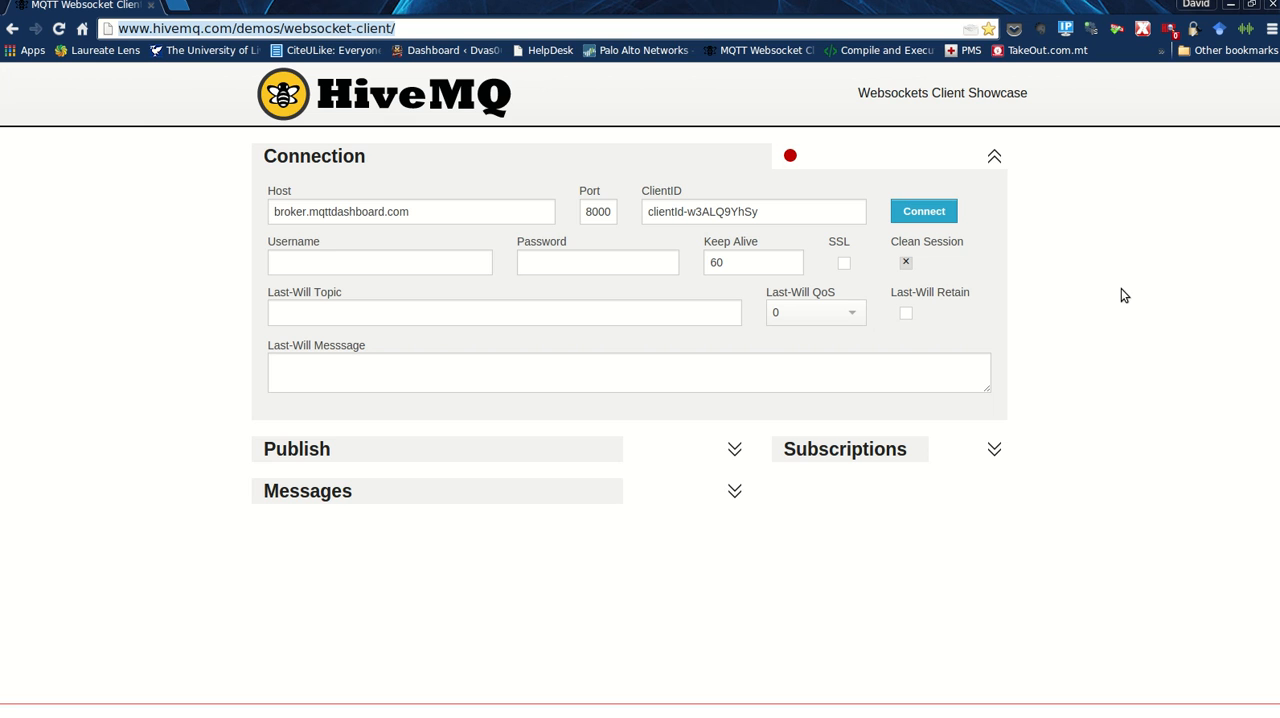
mouse_move(1118, 293)
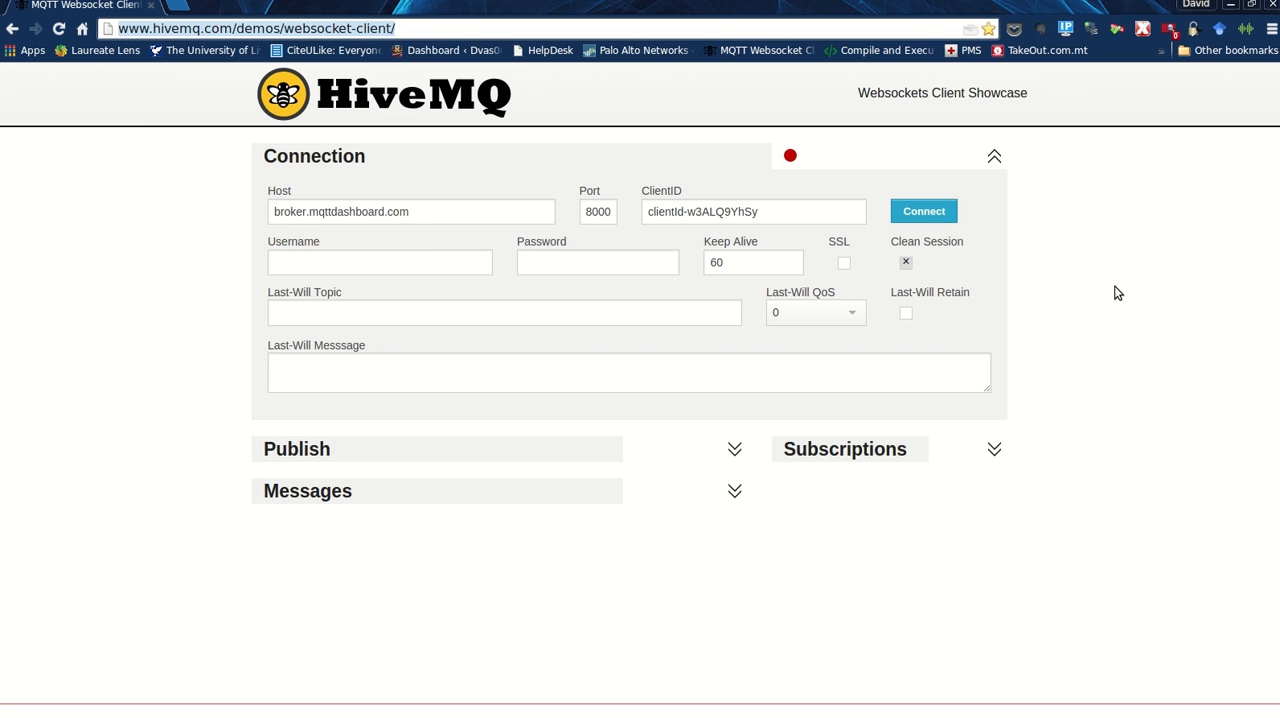
mouse_move(923, 211)
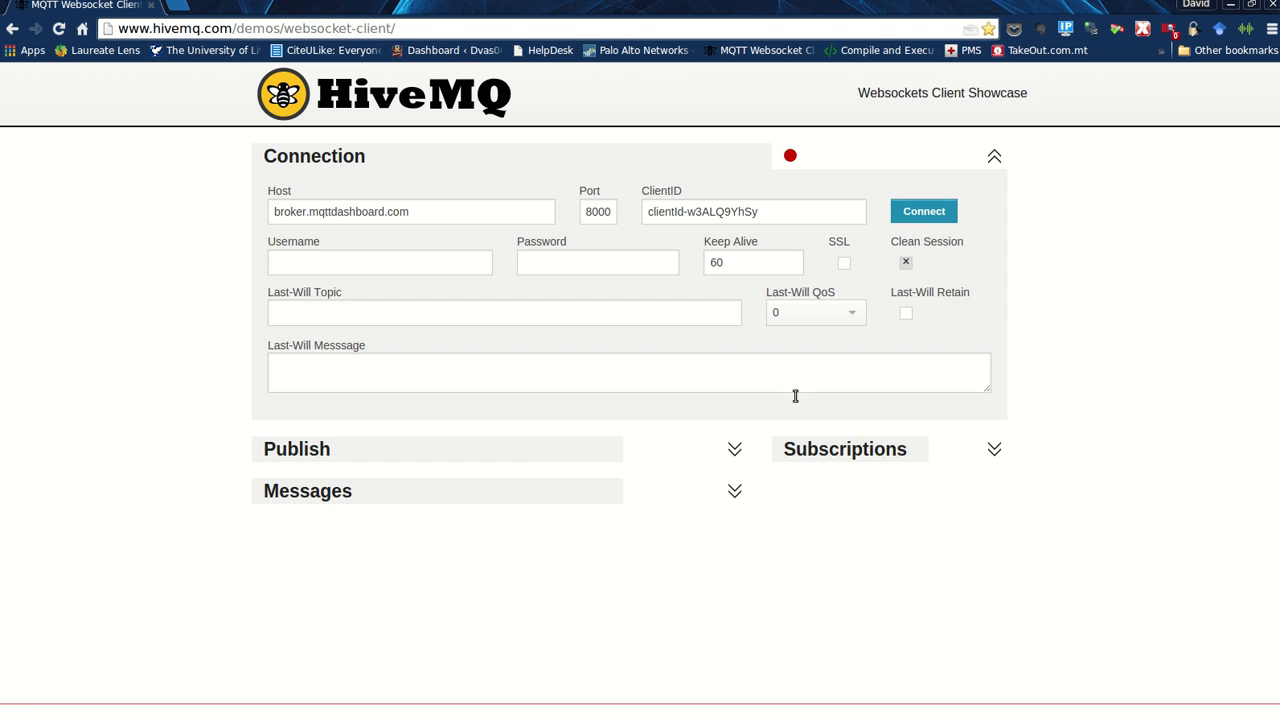
click(922, 211)
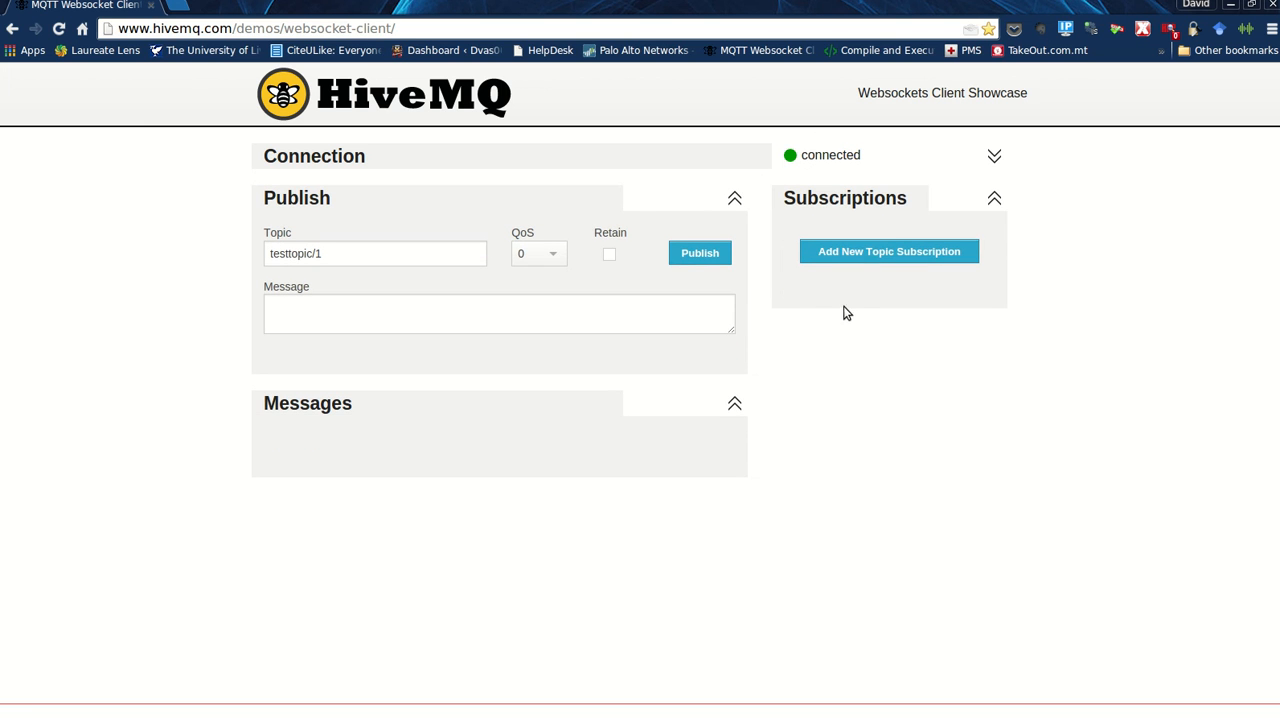
mouse_move(805, 246)
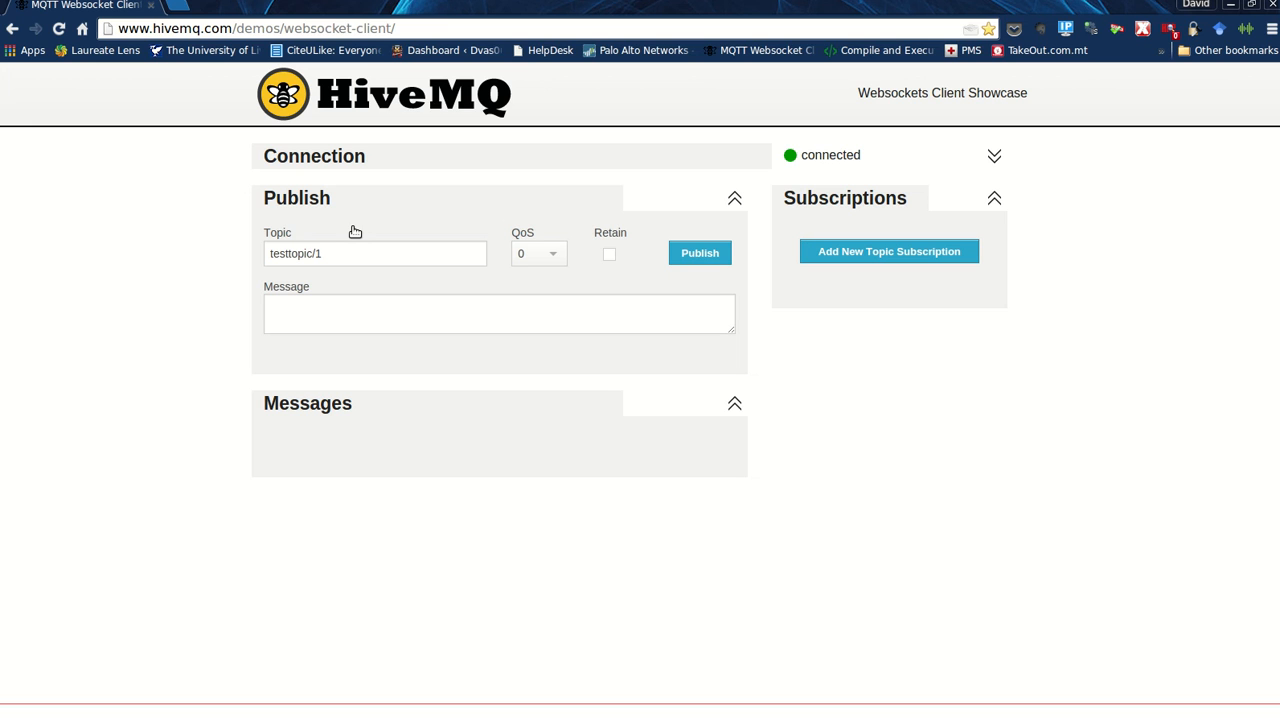
mouse_move(819, 217)
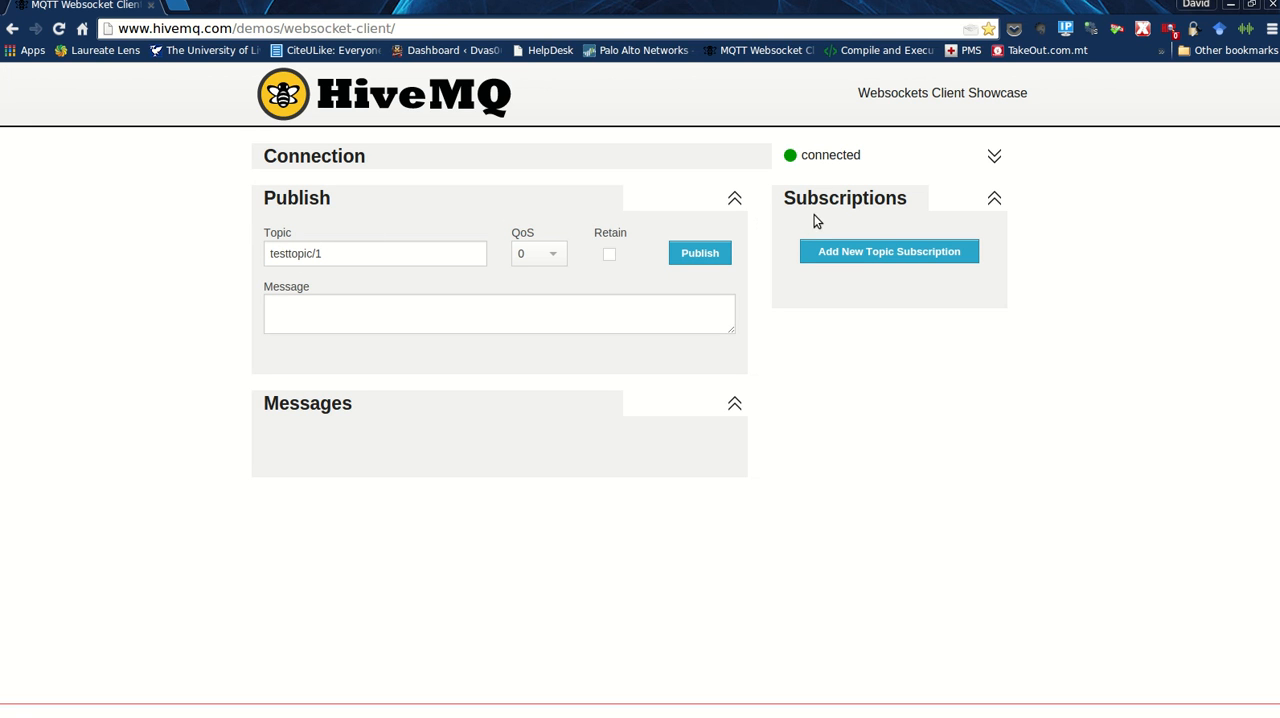
mouse_move(865, 211)
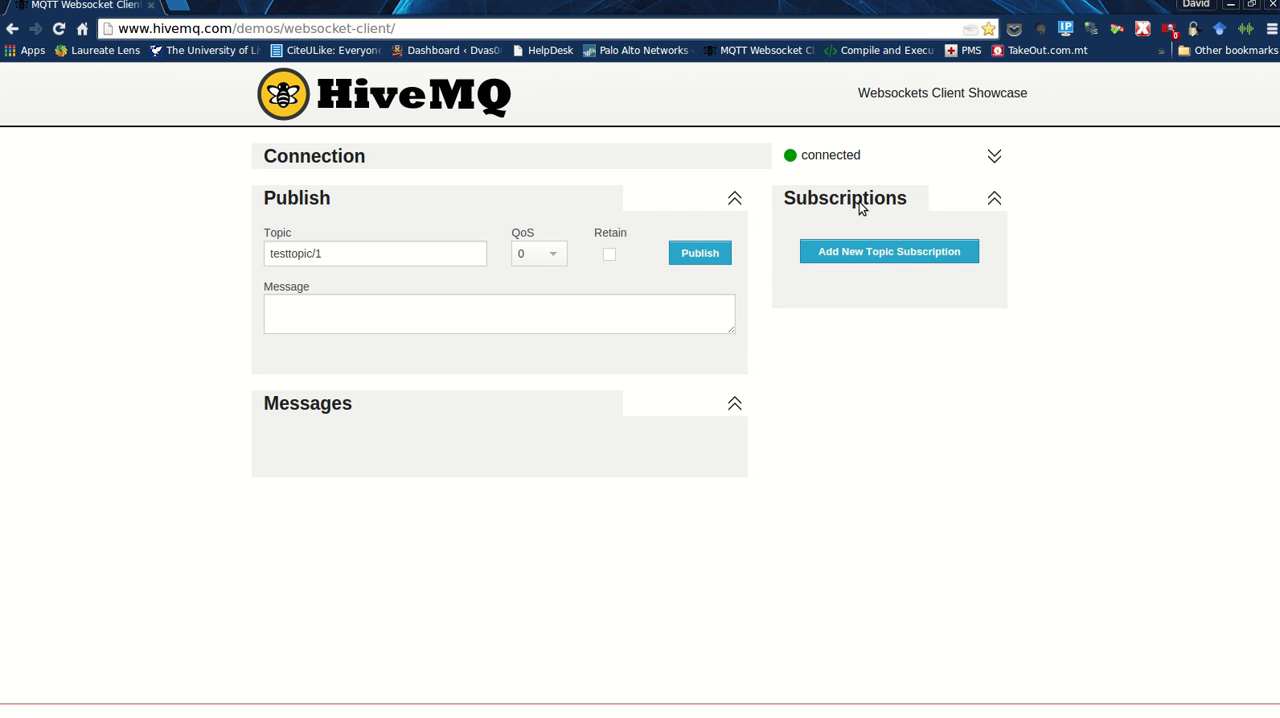
mouse_move(946, 295)
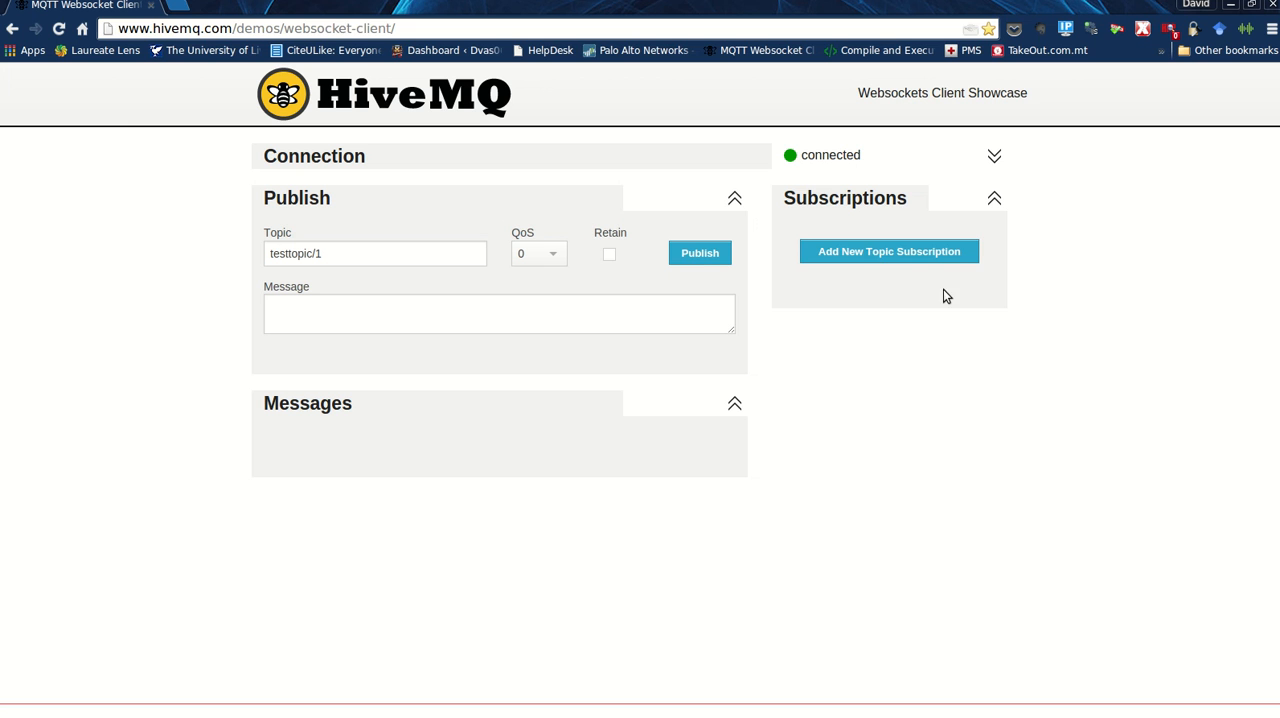
mouse_move(888, 251)
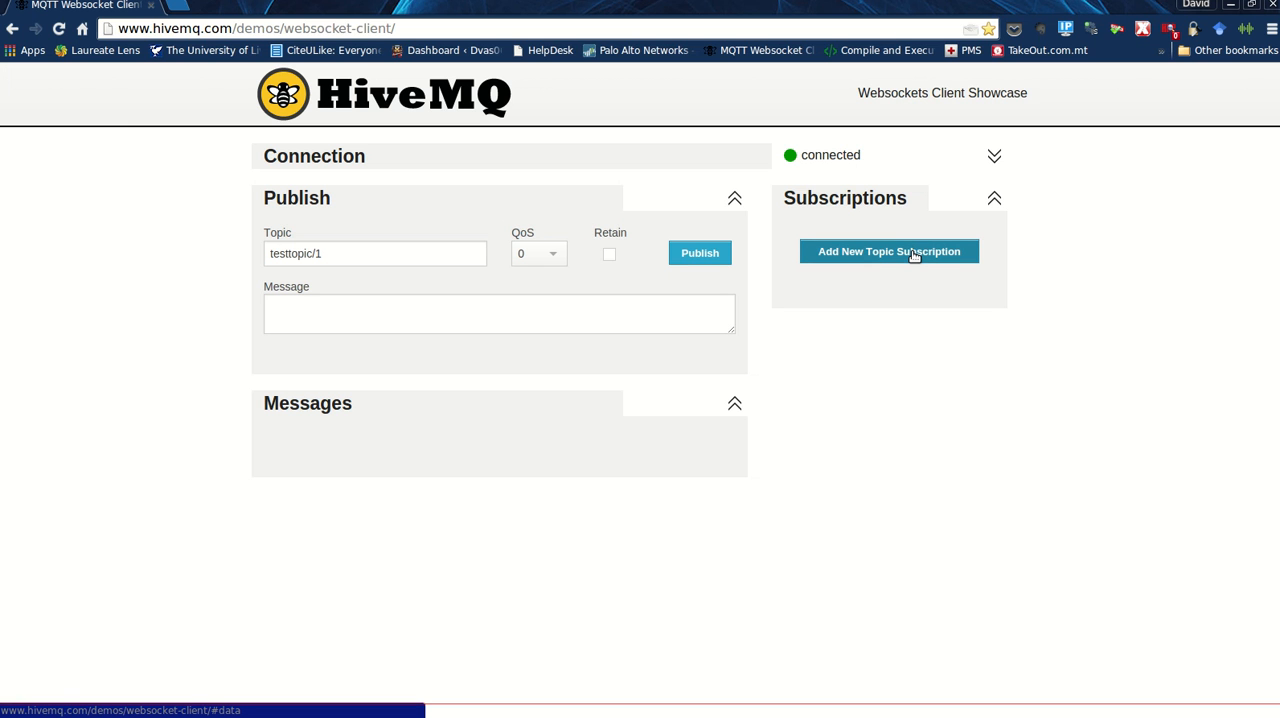
- Add a QoS 2 subscription to topic 6pmsending in the HiveMQ client
click(888, 251)
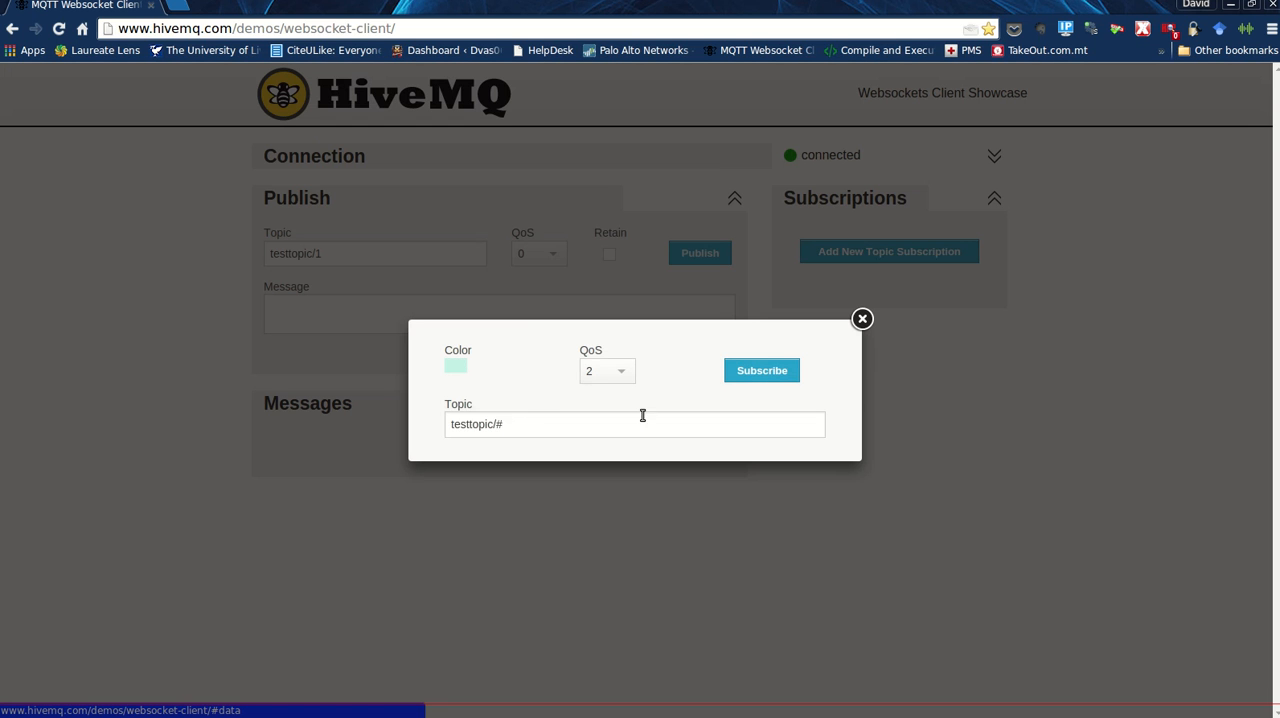
text(6)
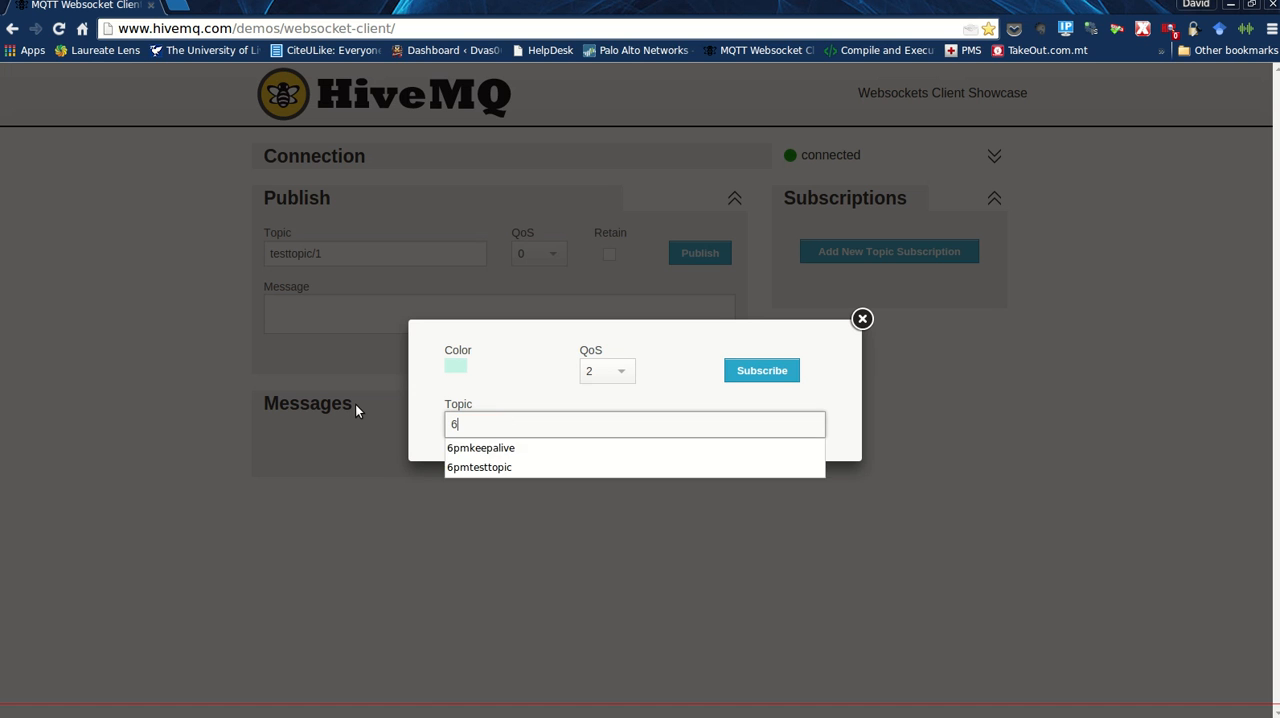
text(pmsending)
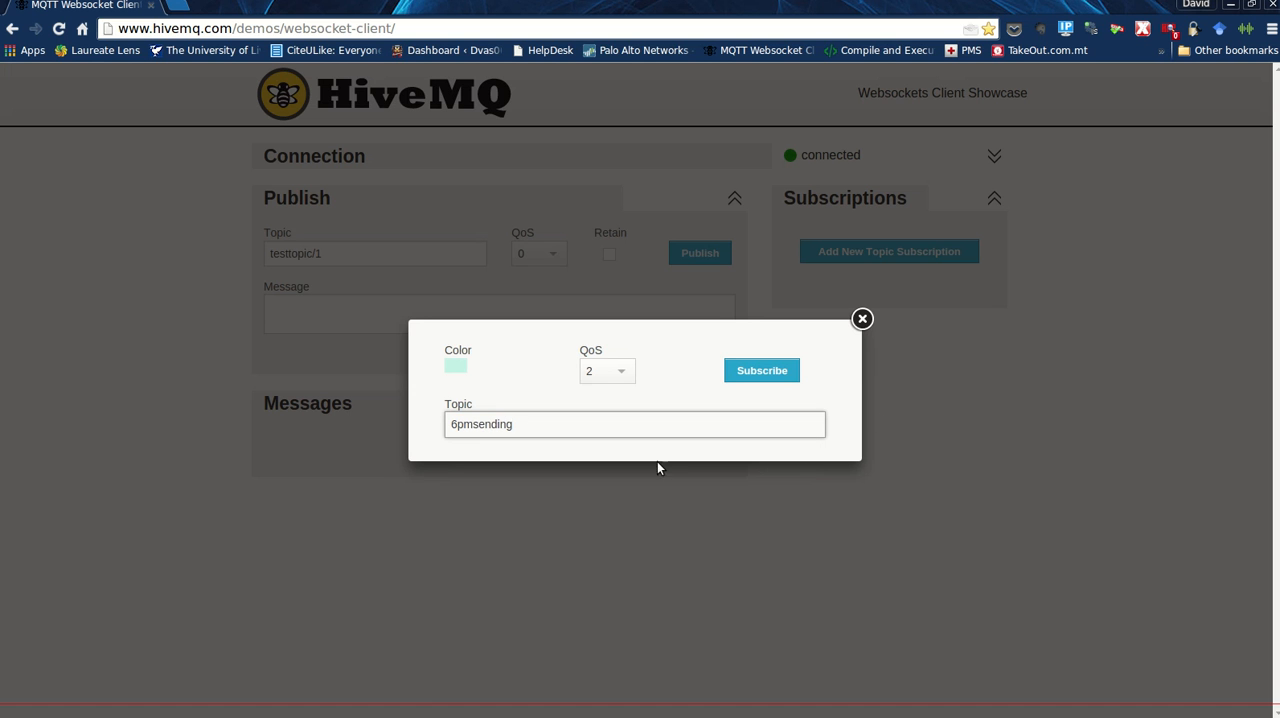
click(761, 370)
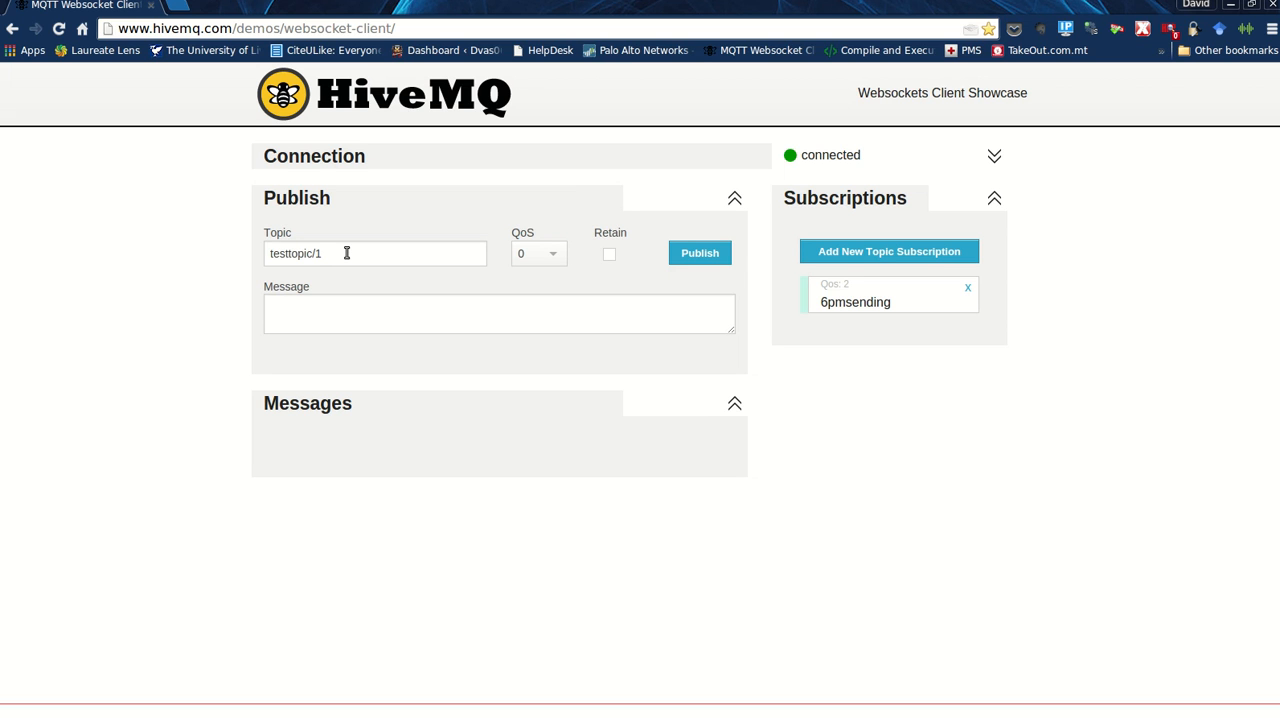
- Publish the message 'demo 123' on topic 6pmtesttopic from the HiveMQ client
triple_click(375, 253)
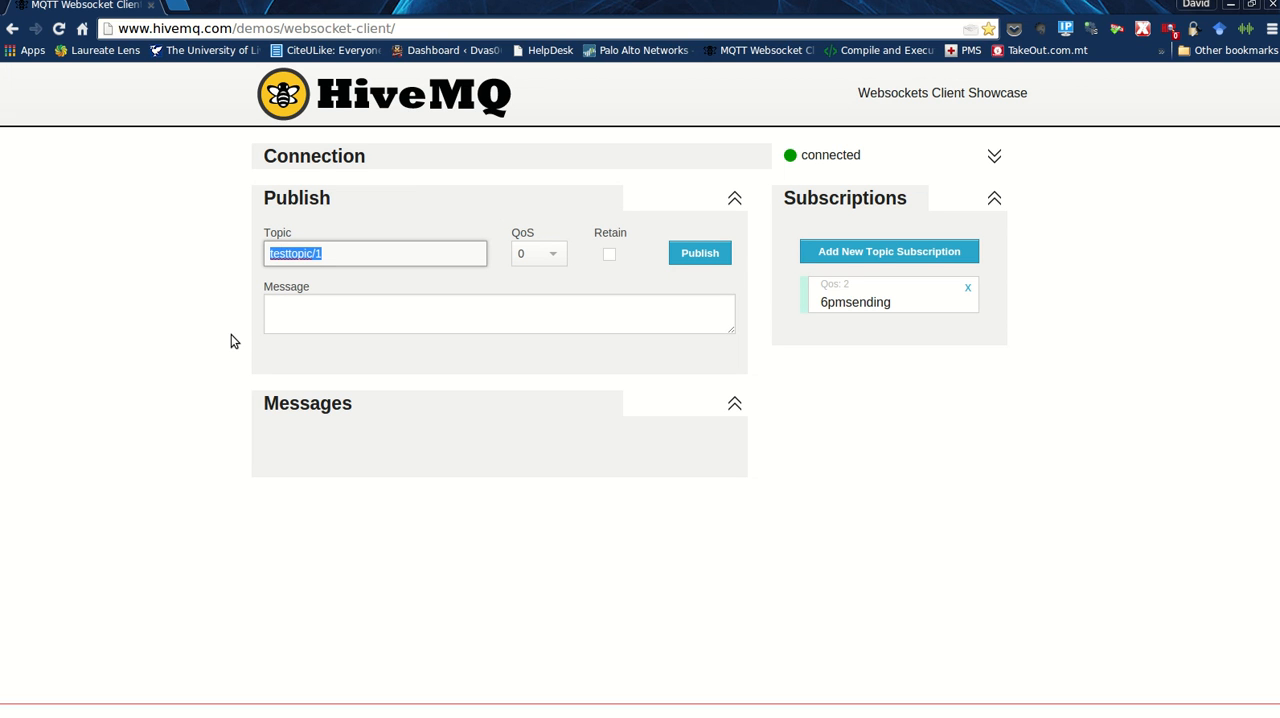
text(6pmte)
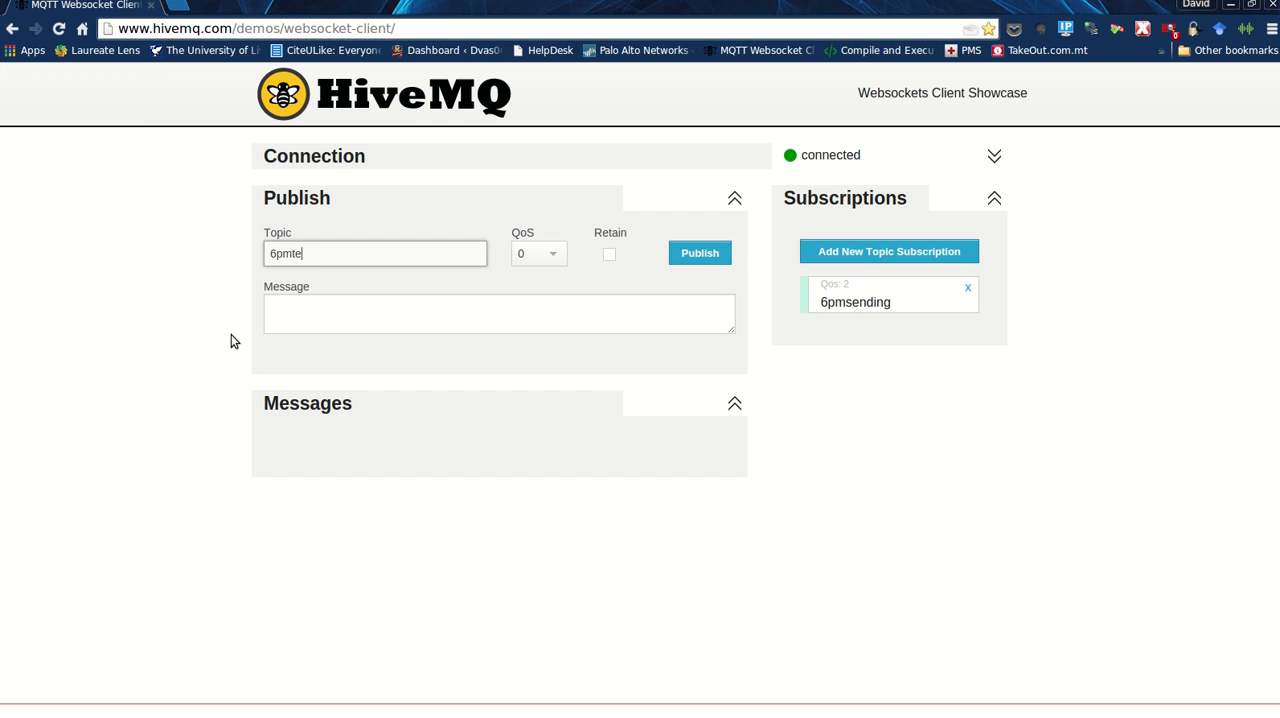
text(sttopic)
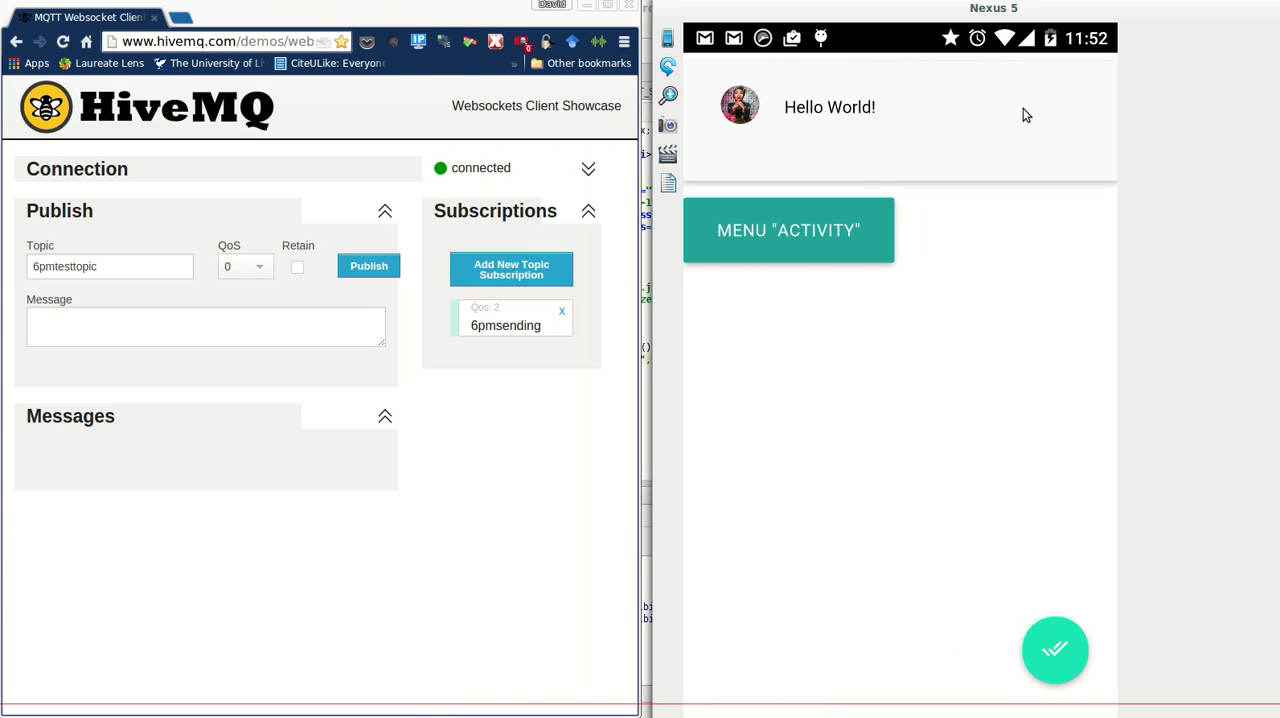
mouse_move(8, 363)
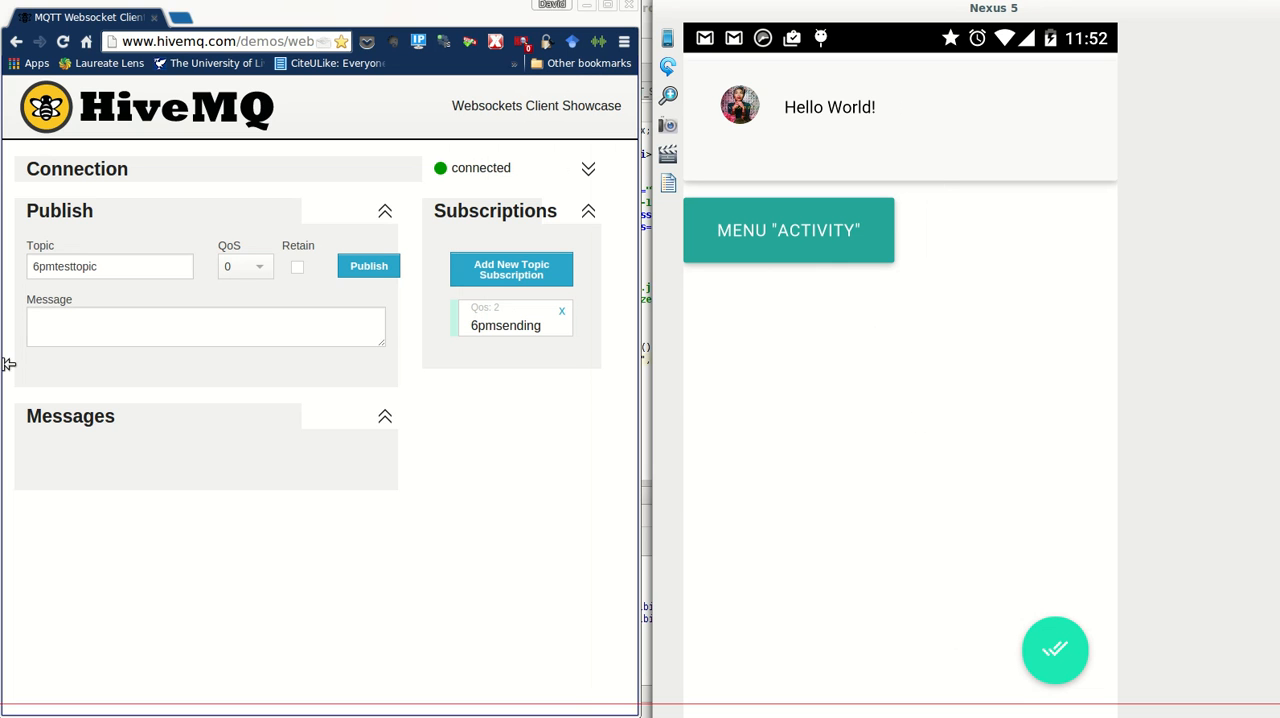
click(205, 326)
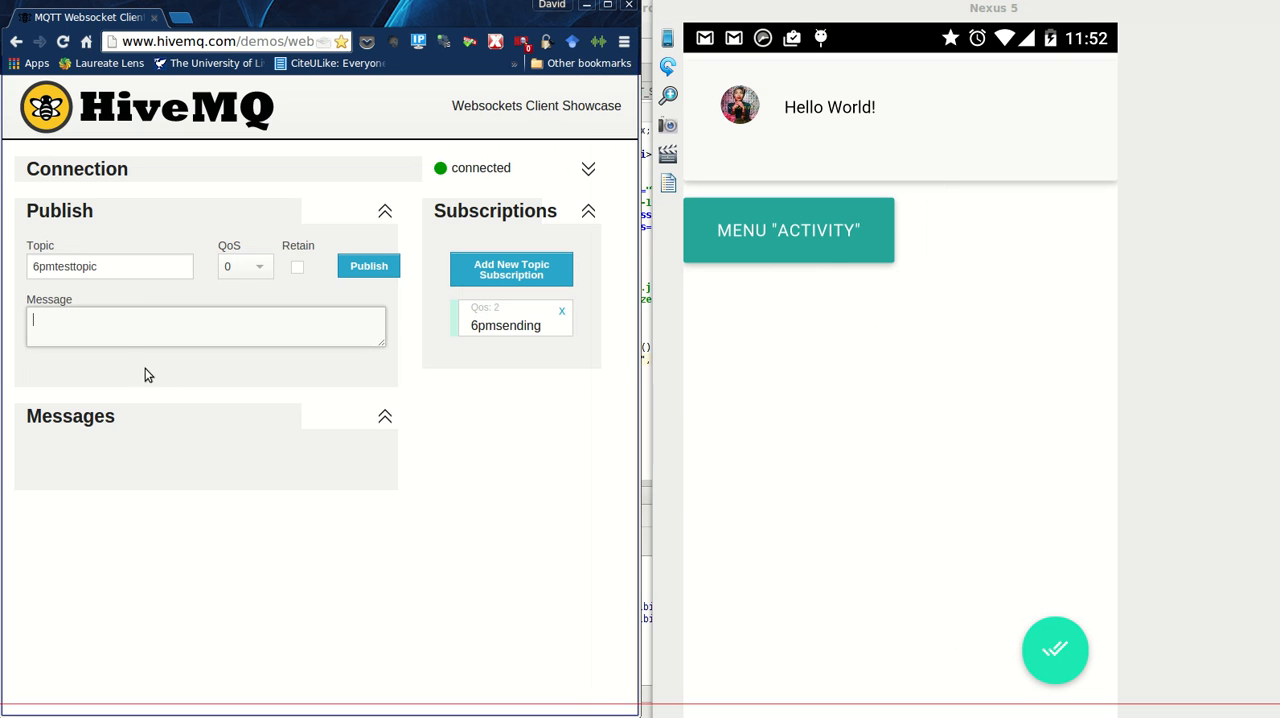
mouse_move(407, 267)
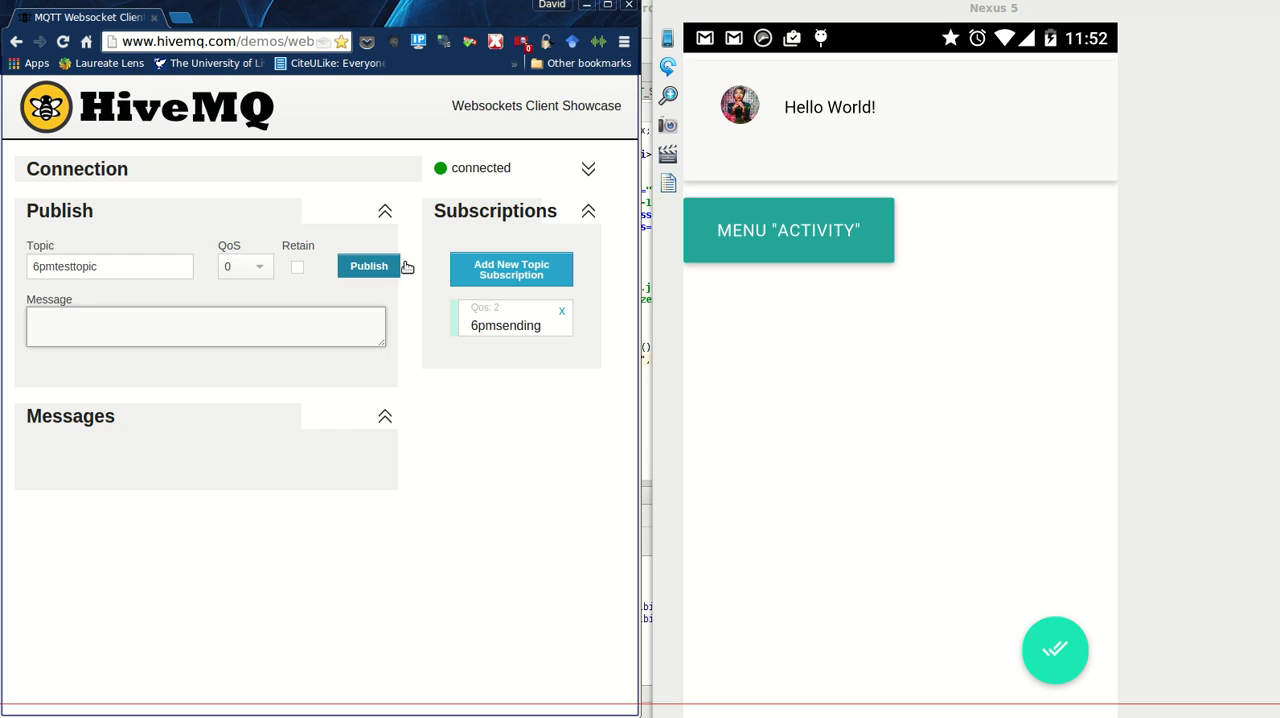
click(205, 326)
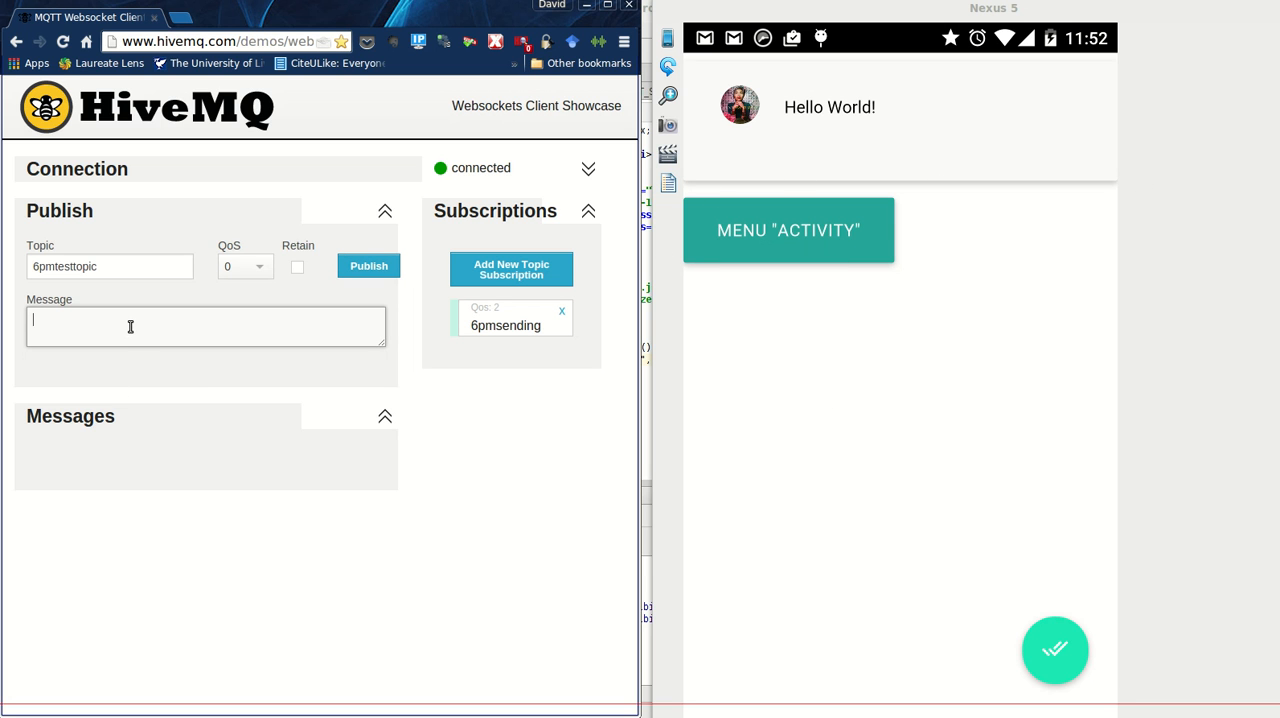
text(demo)
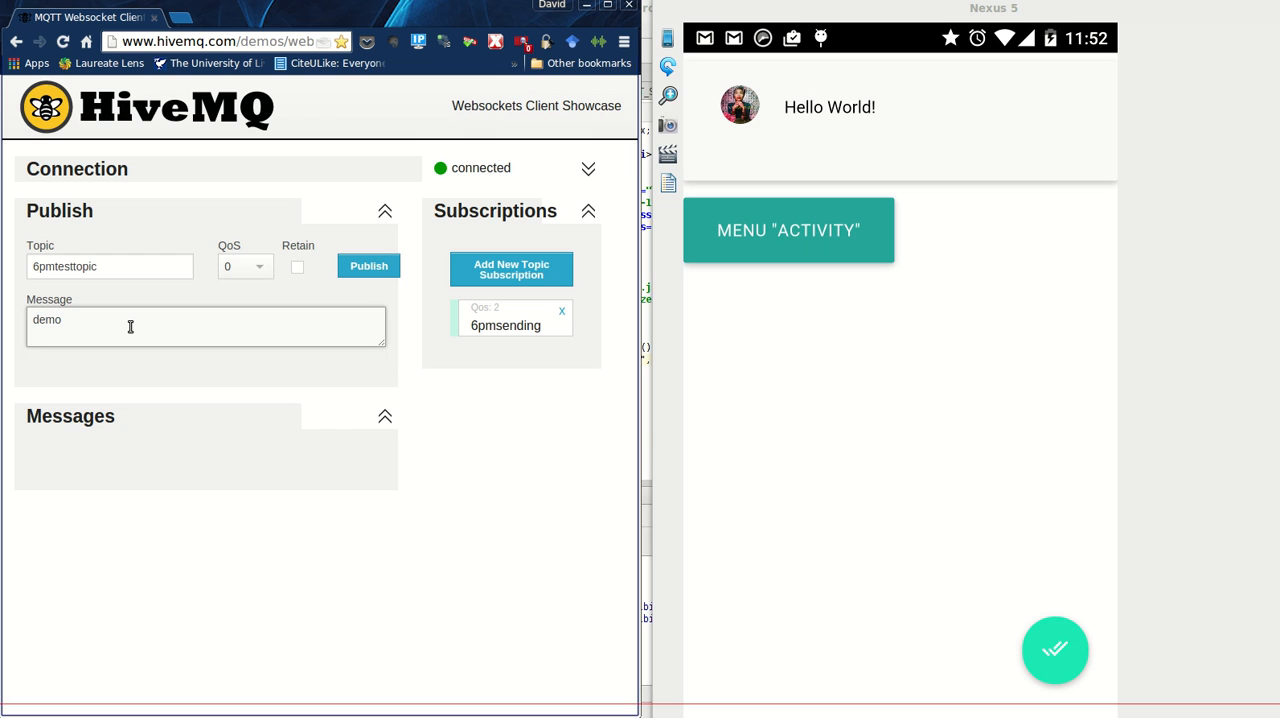
text(123)
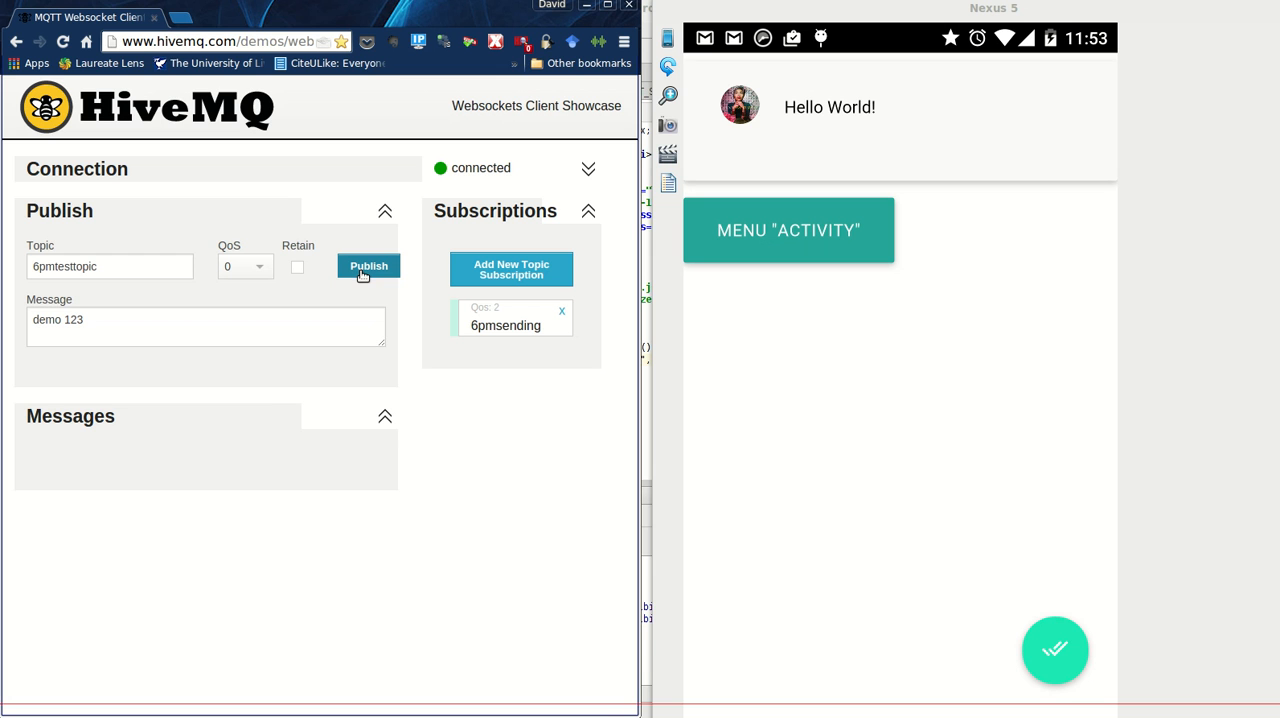
click(369, 266)
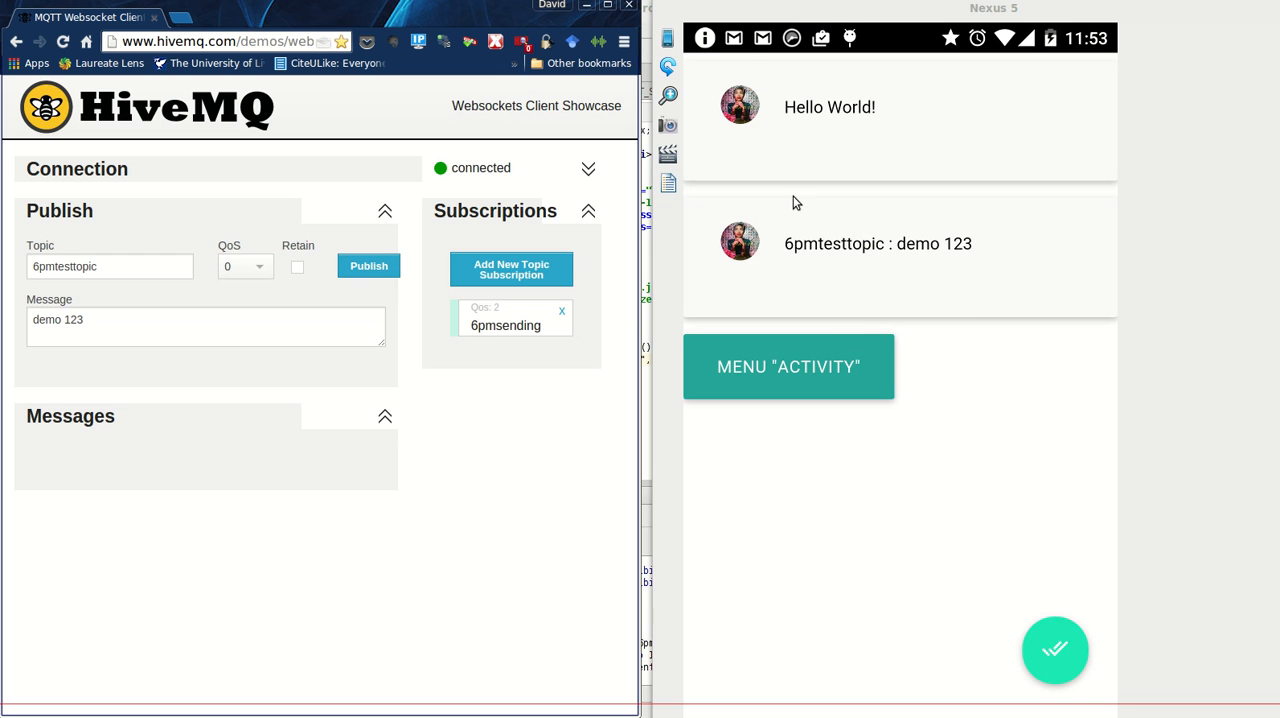
mouse_move(905, 268)
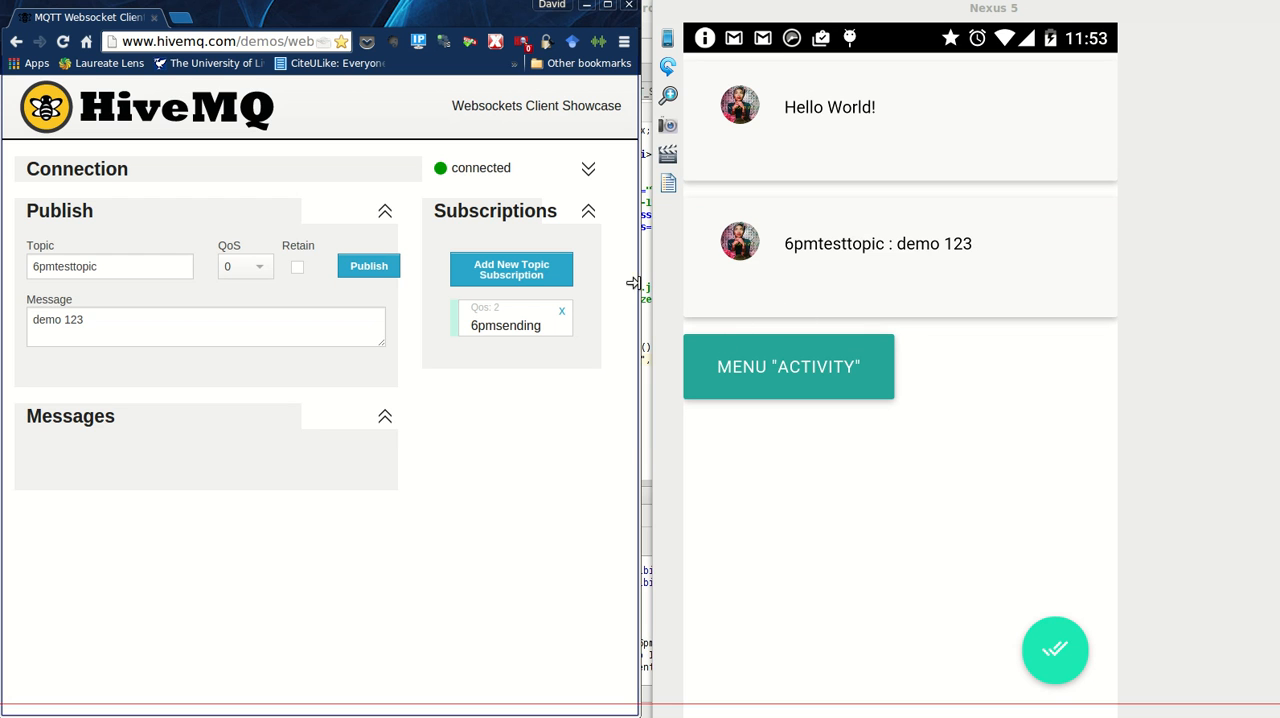
mouse_move(840, 611)
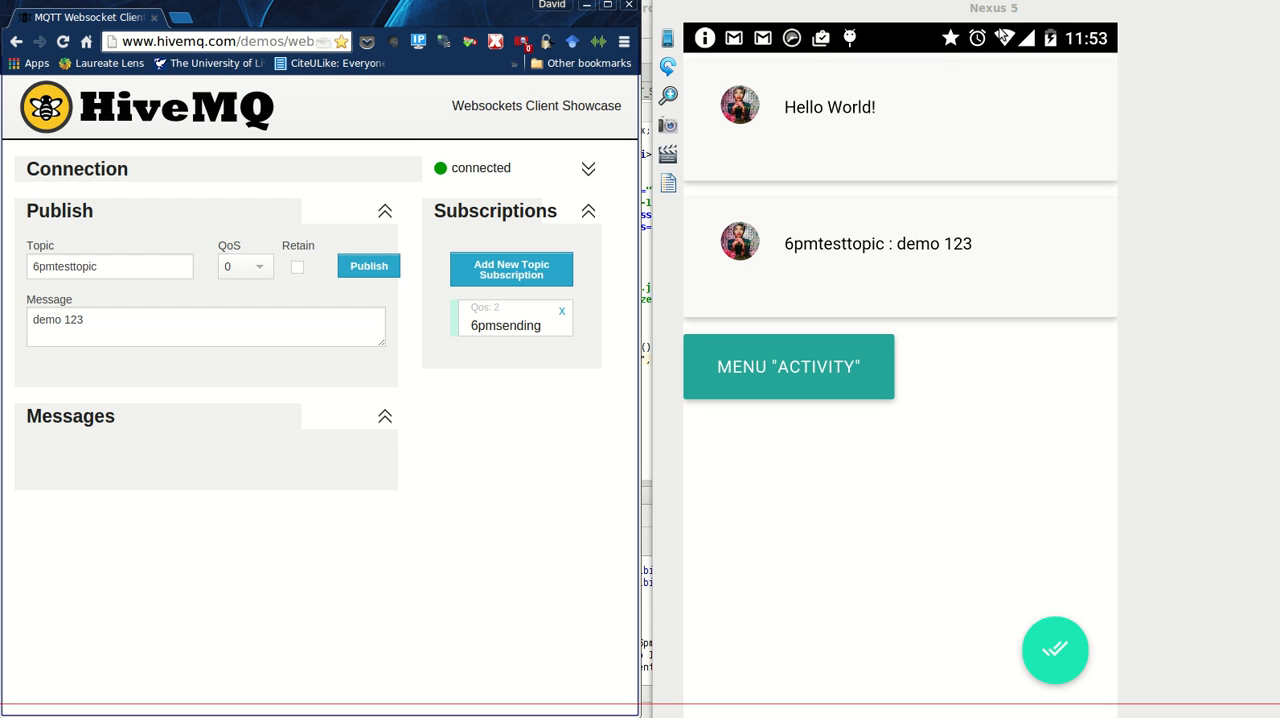
- Set the HiveMQ publish QoS to 2
click(245, 266)
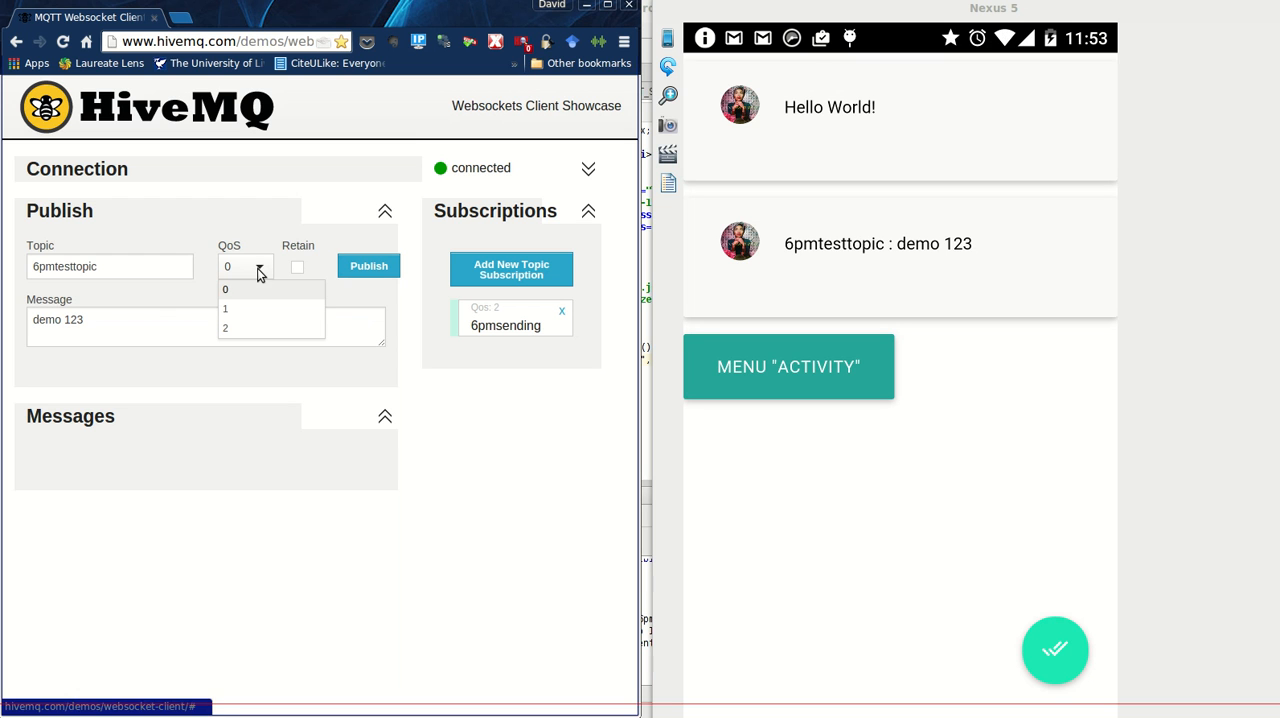
click(225, 328)
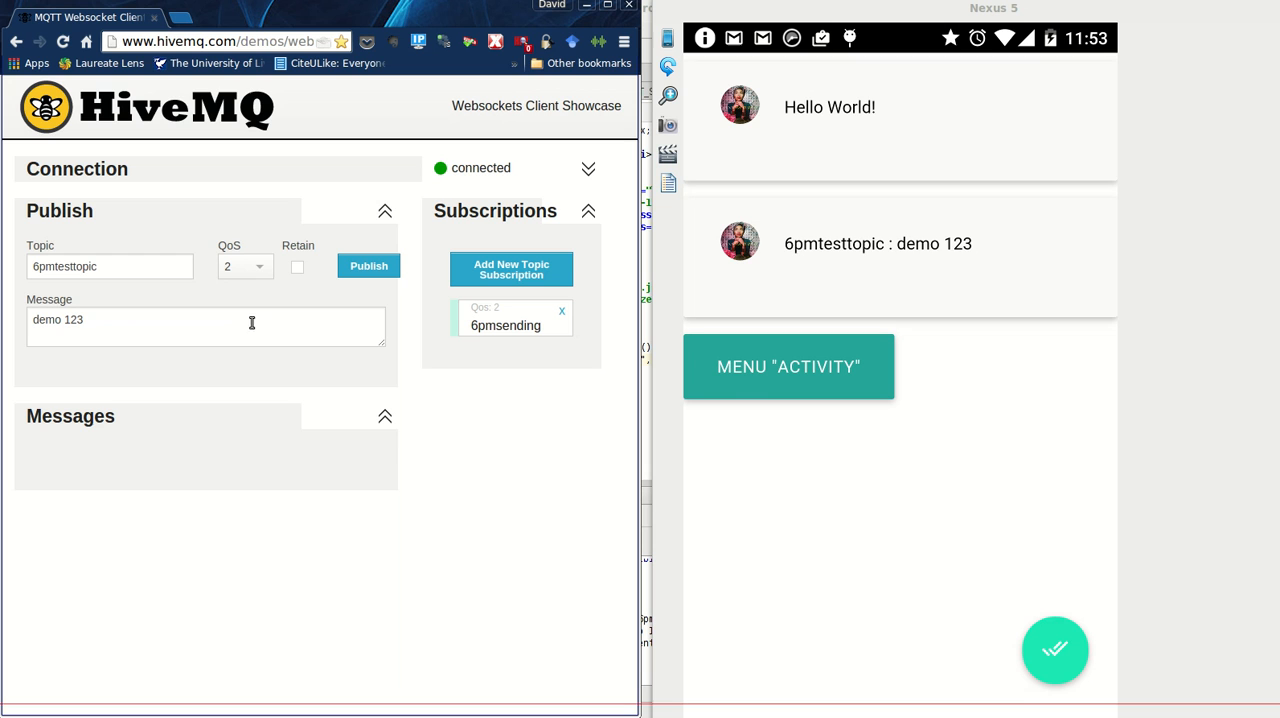
mouse_move(715, 549)
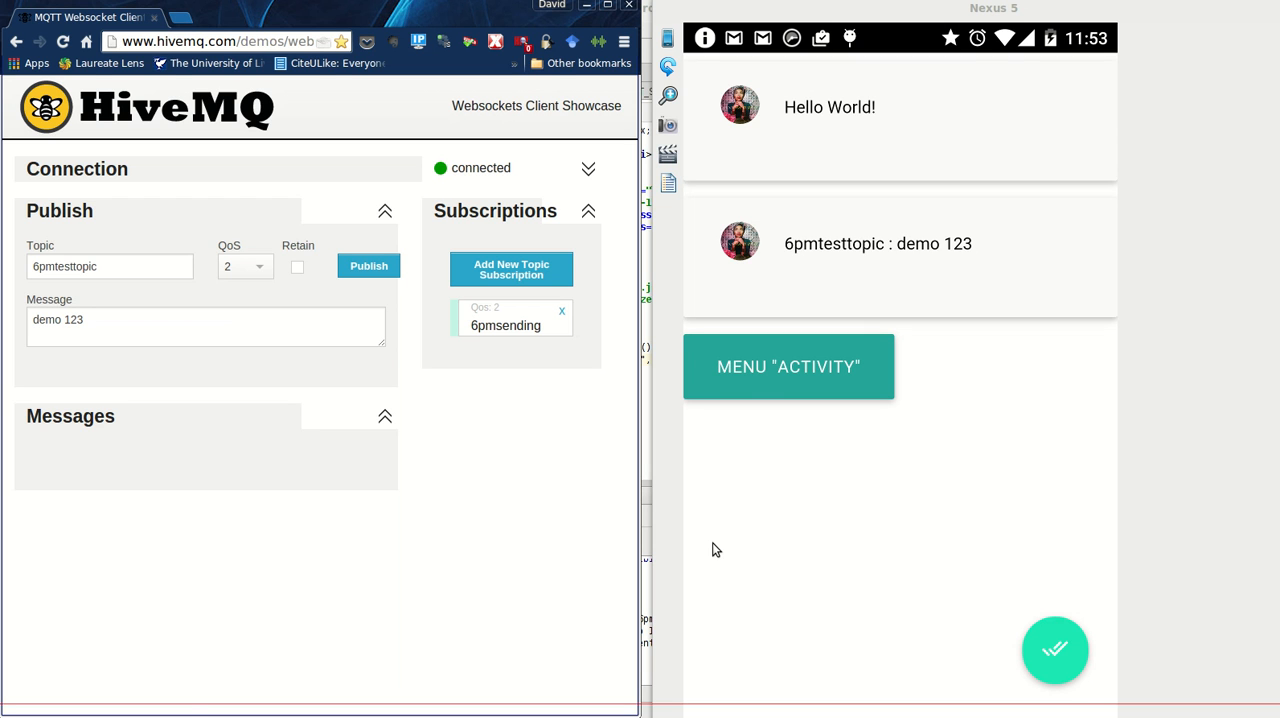
mouse_move(797, 531)
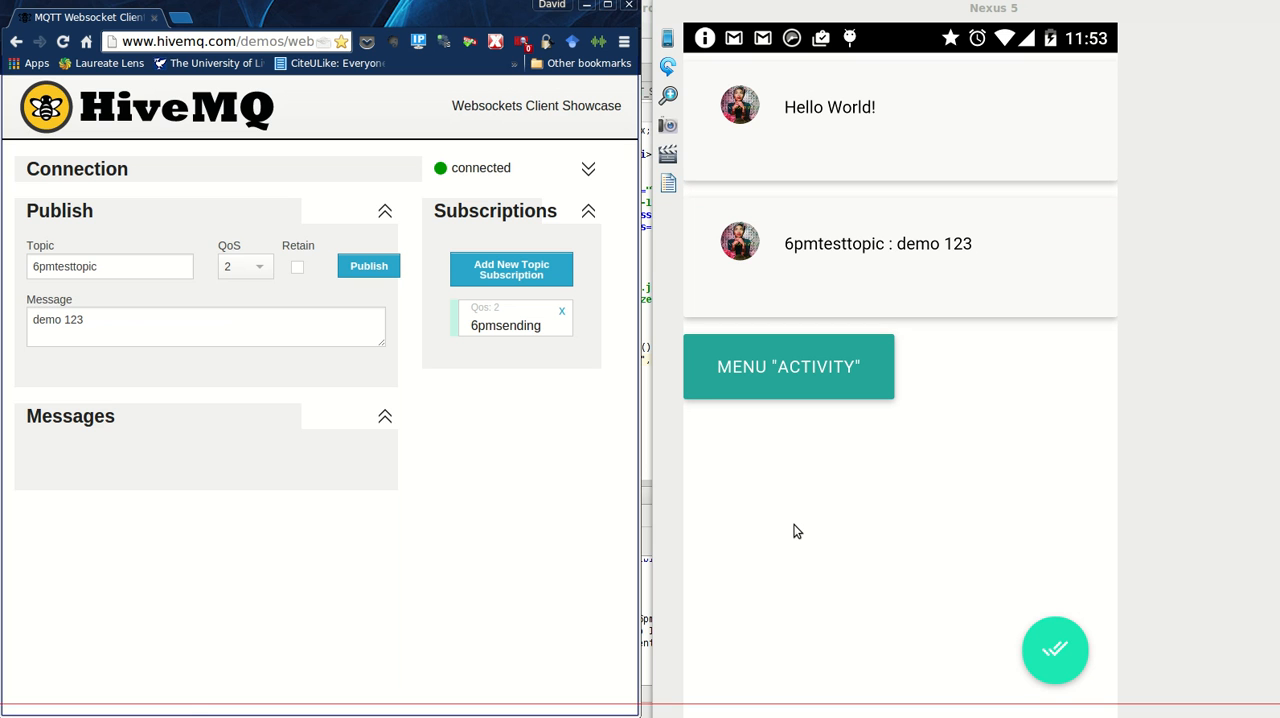
mouse_move(874, 580)
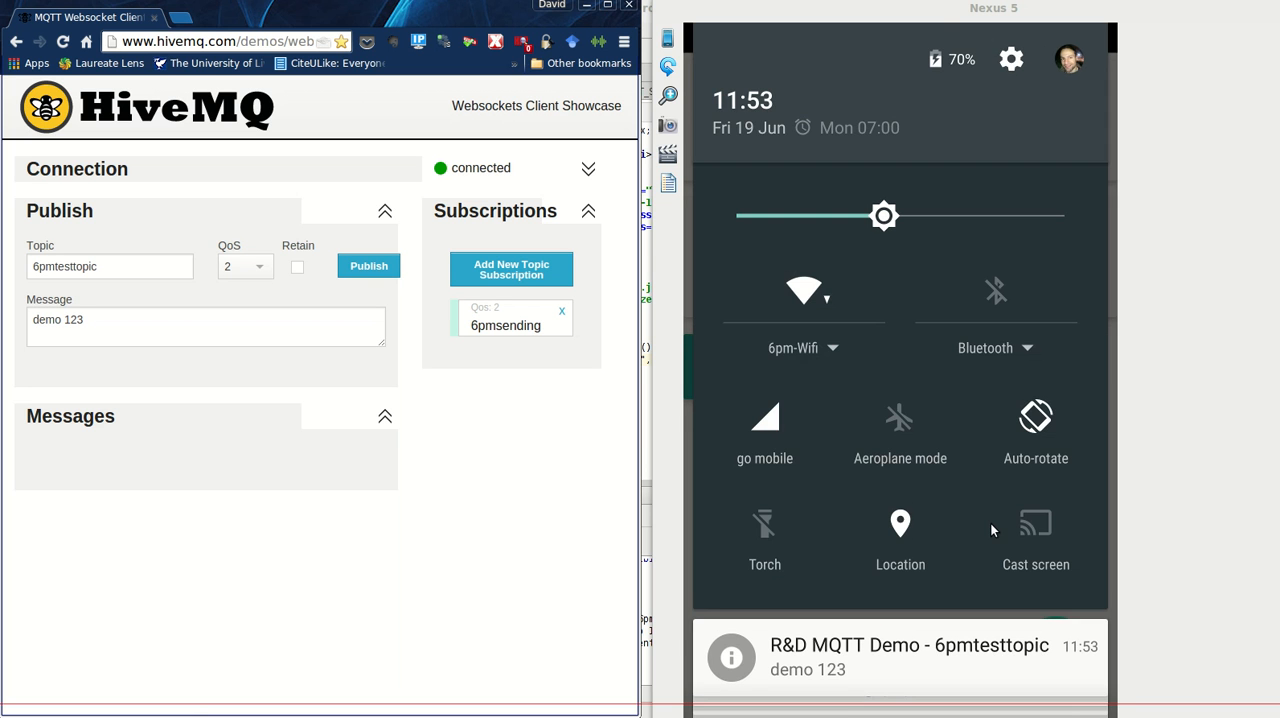
mouse_move(868, 456)
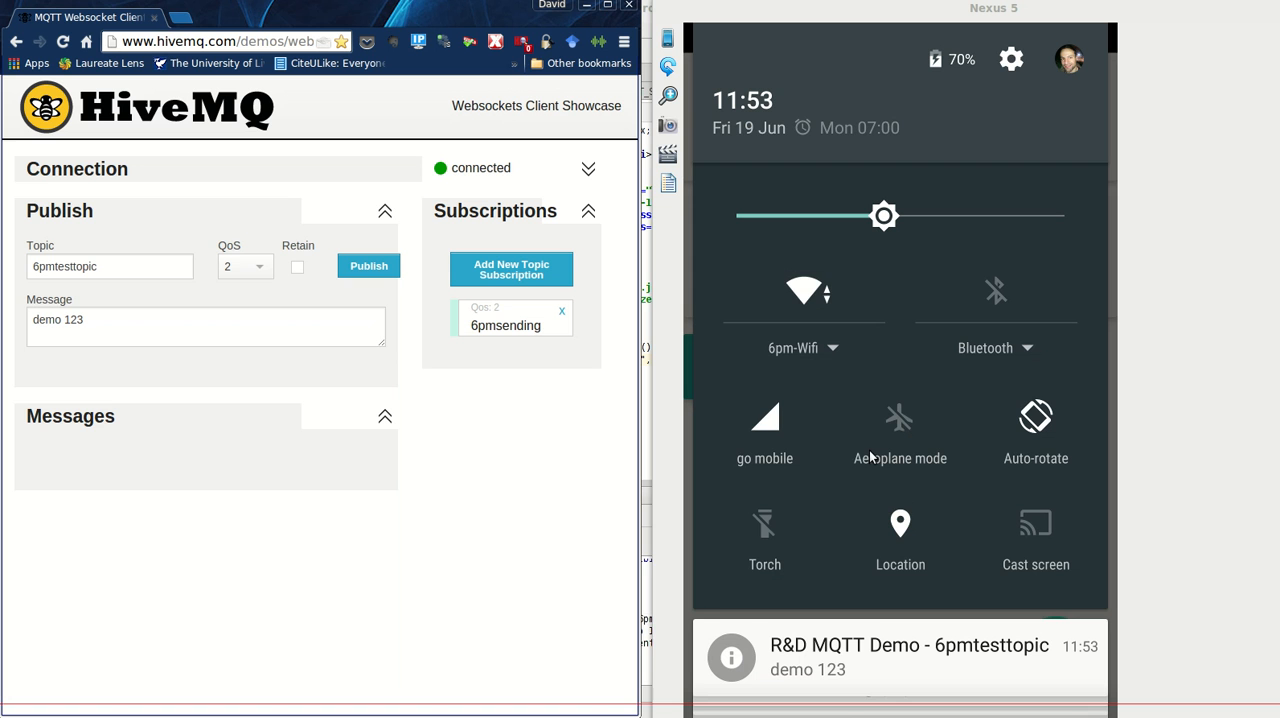
- Turn on aeroplane mode on the Nexus 5 to take the app offline
click(899, 417)
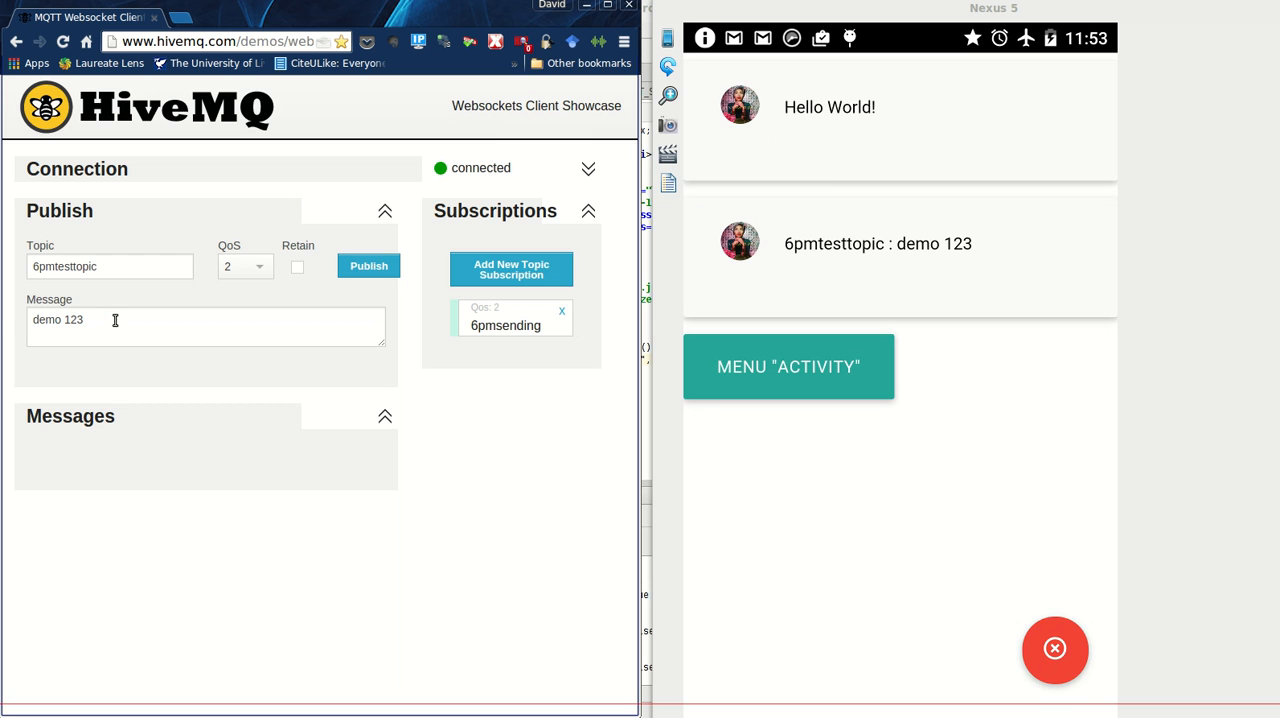
- Enter 'send message while offline' as the publish message text
text(s)
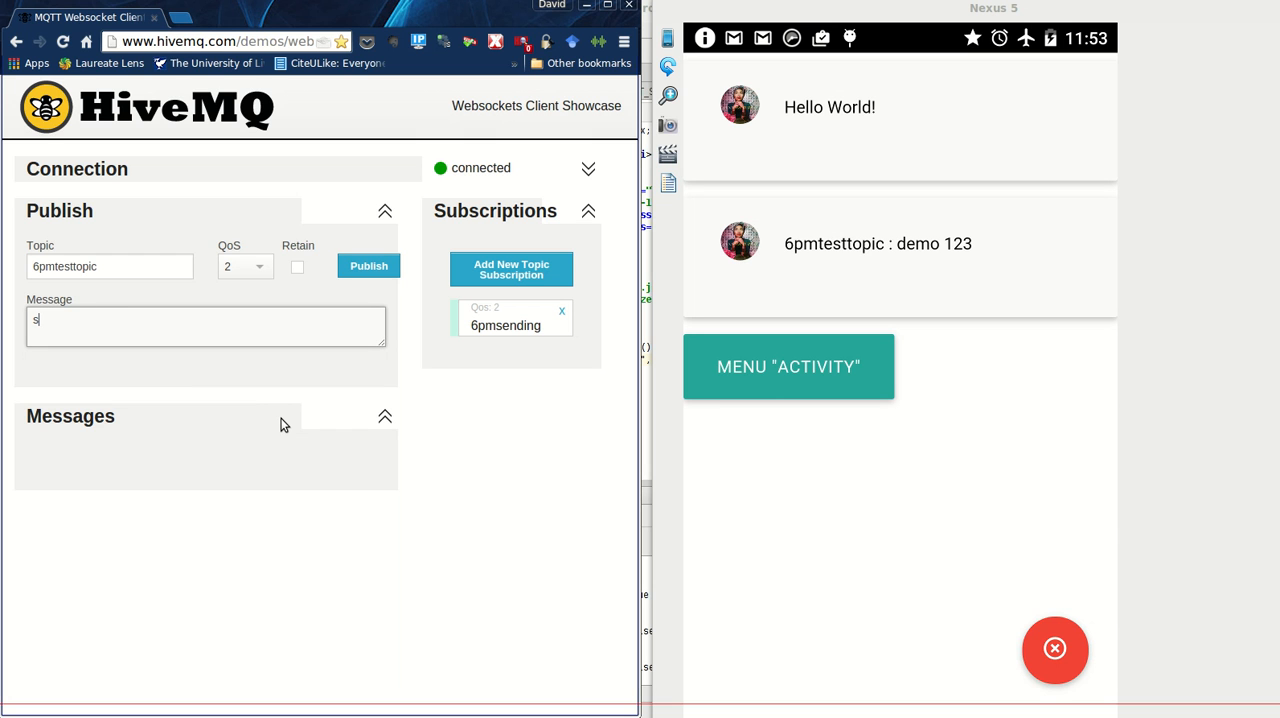
text(end messag3e)
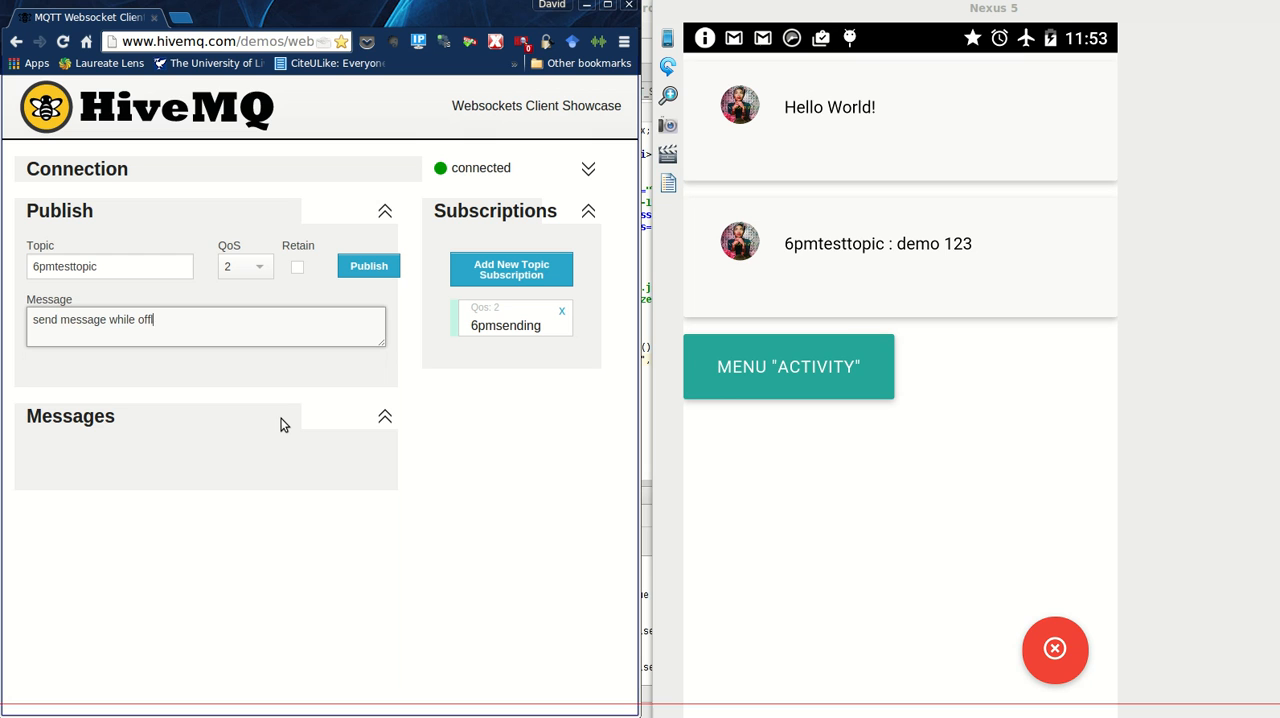
text(line)
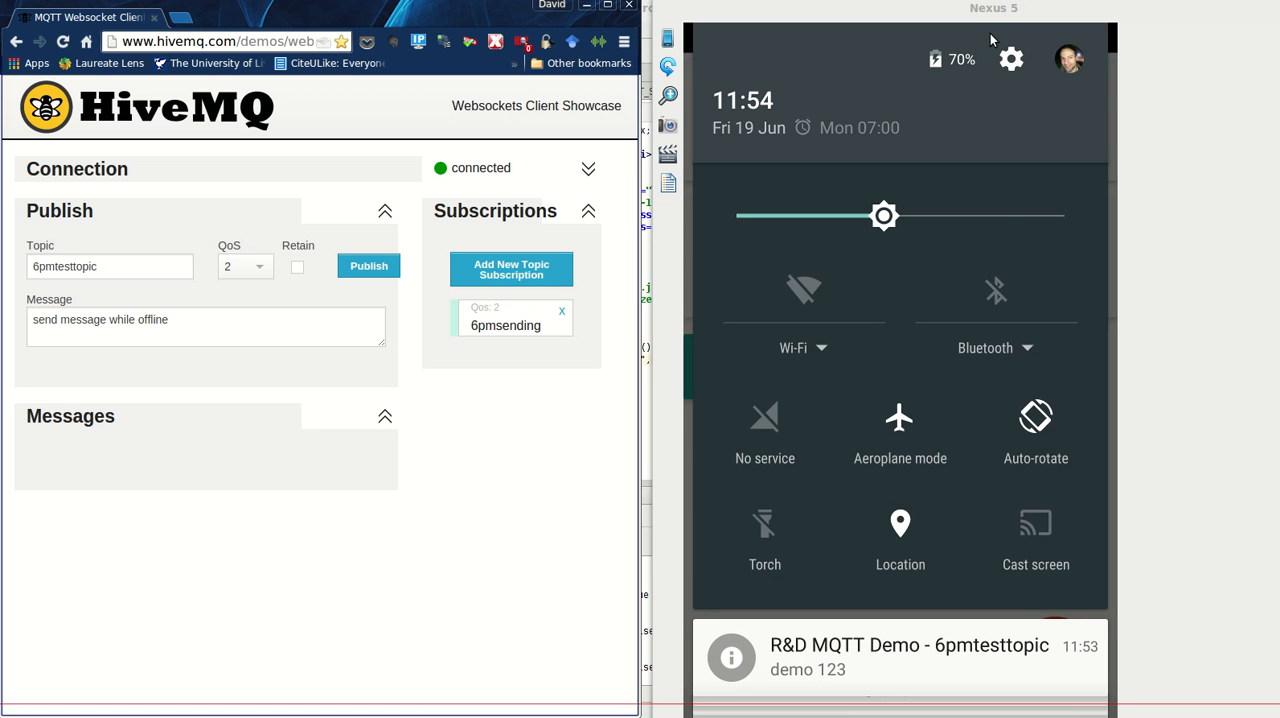
mouse_move(983, 336)
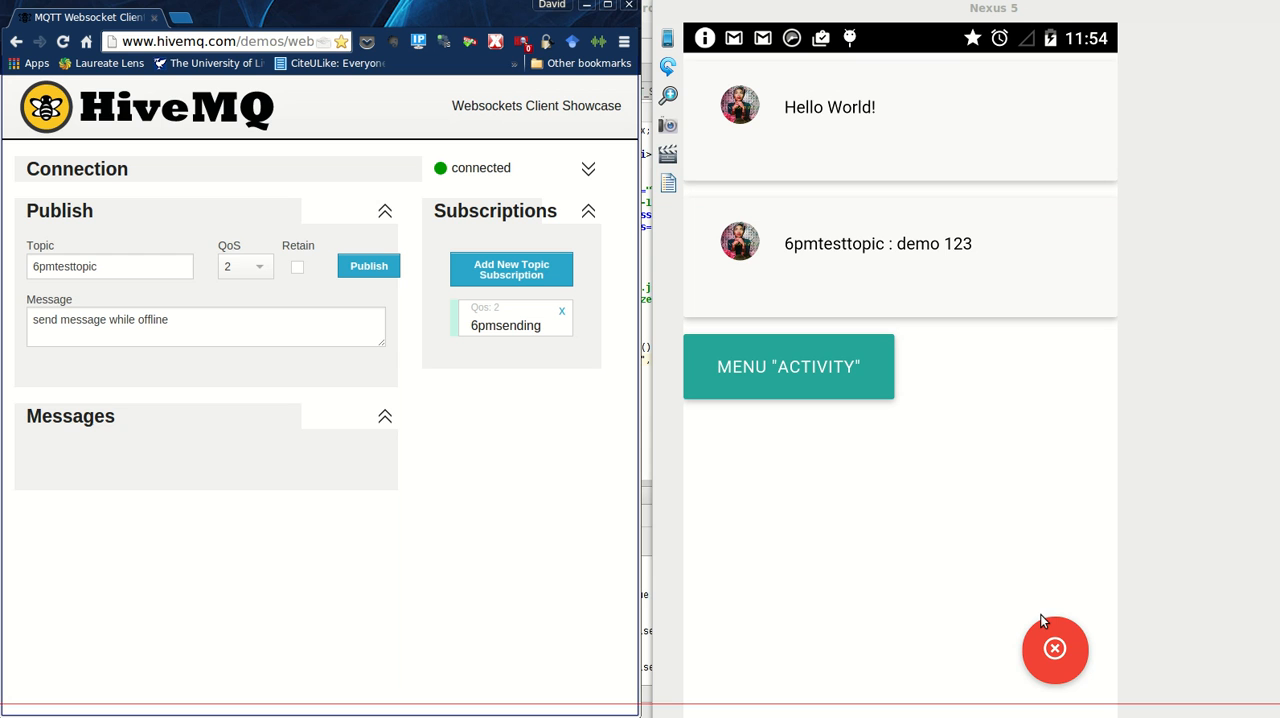
mouse_move(892, 329)
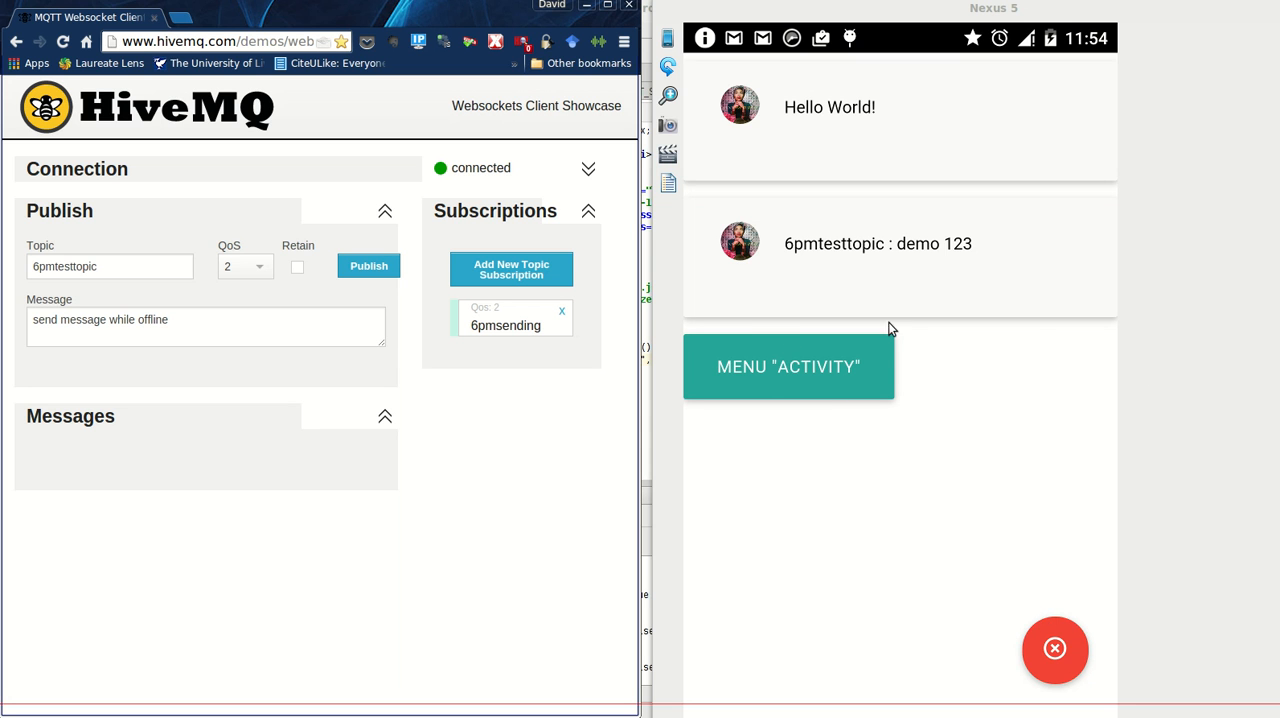
- Publish 'send message while offline' on 6pmtesttopic for delivery once the phone reconnects
click(368, 265)
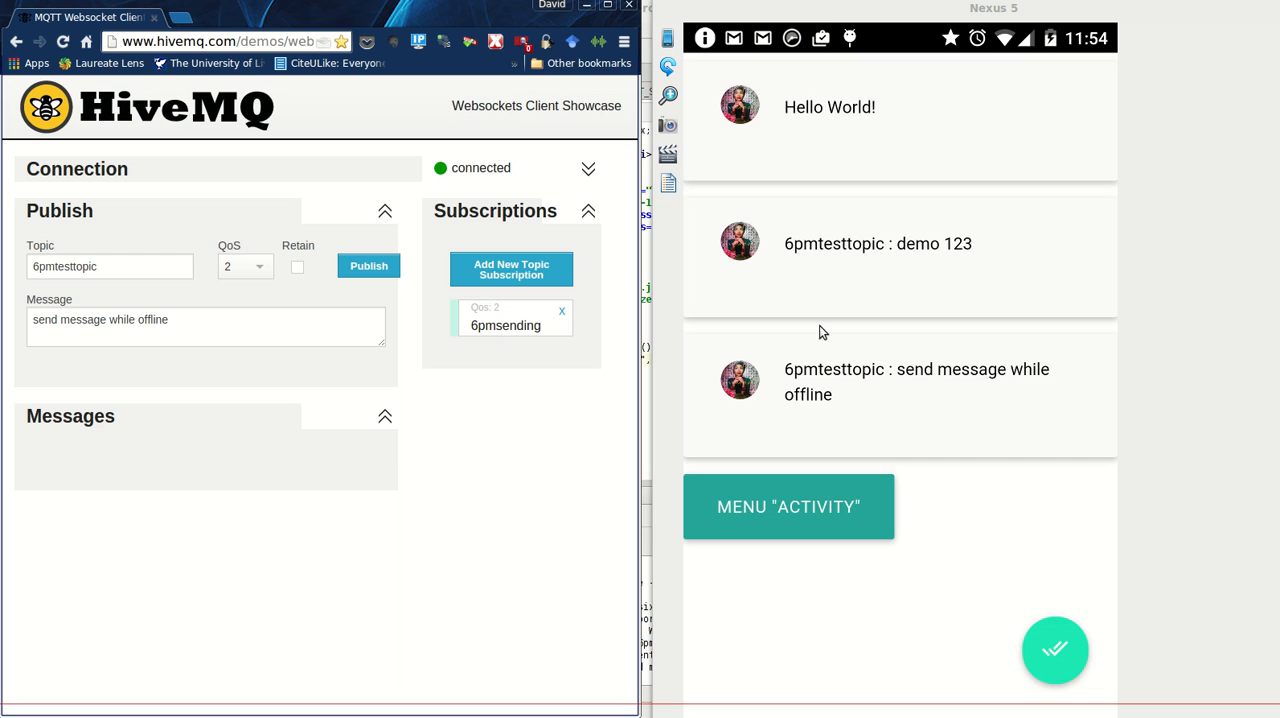
mouse_move(1010, 533)
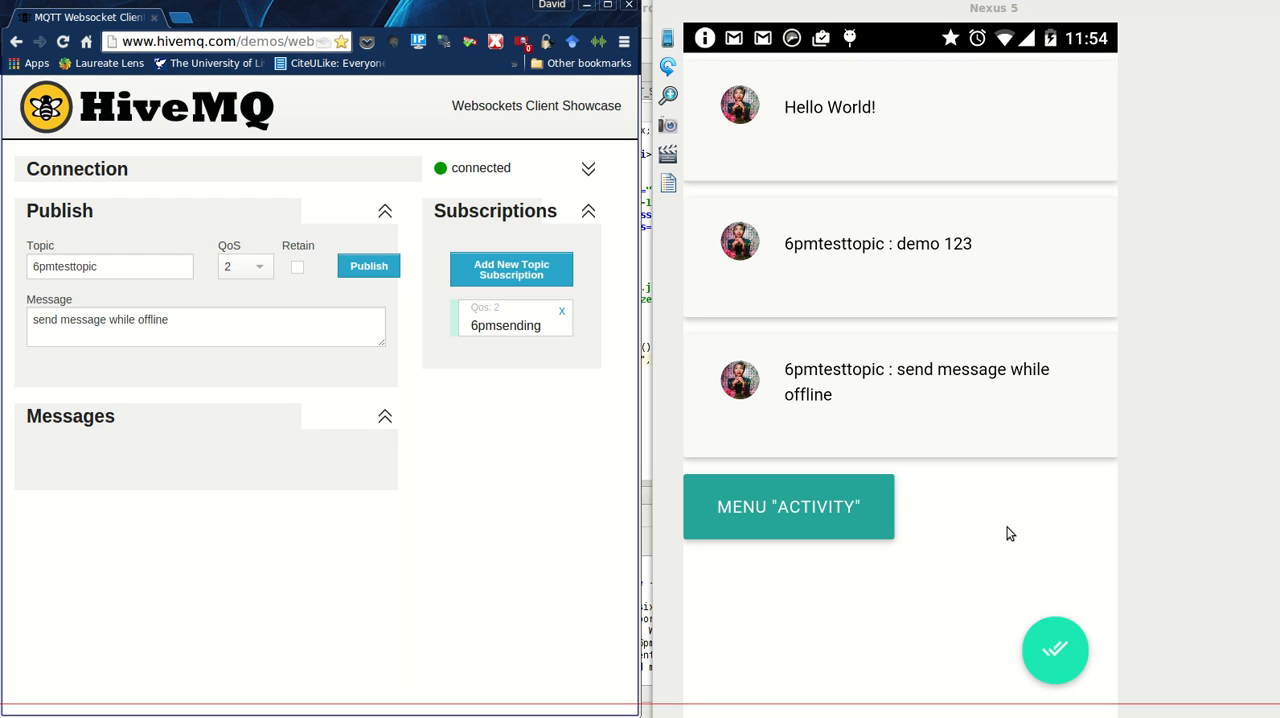
mouse_move(348, 464)
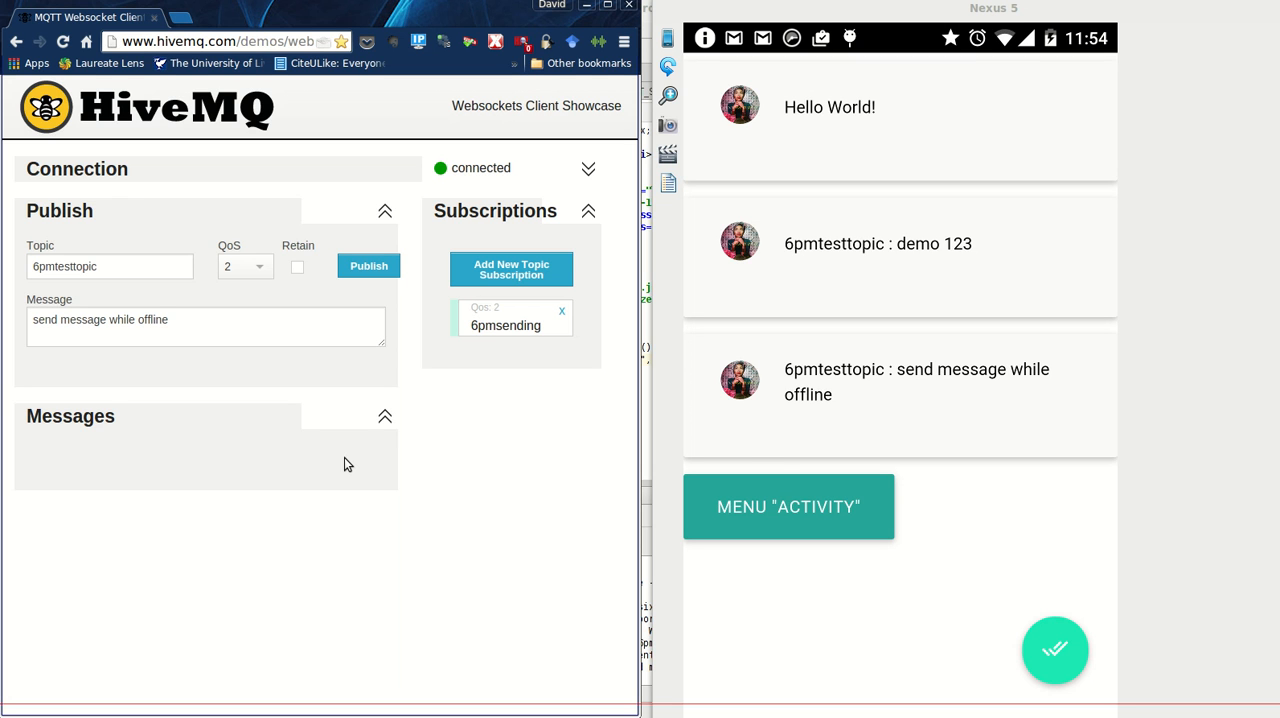
mouse_move(745, 549)
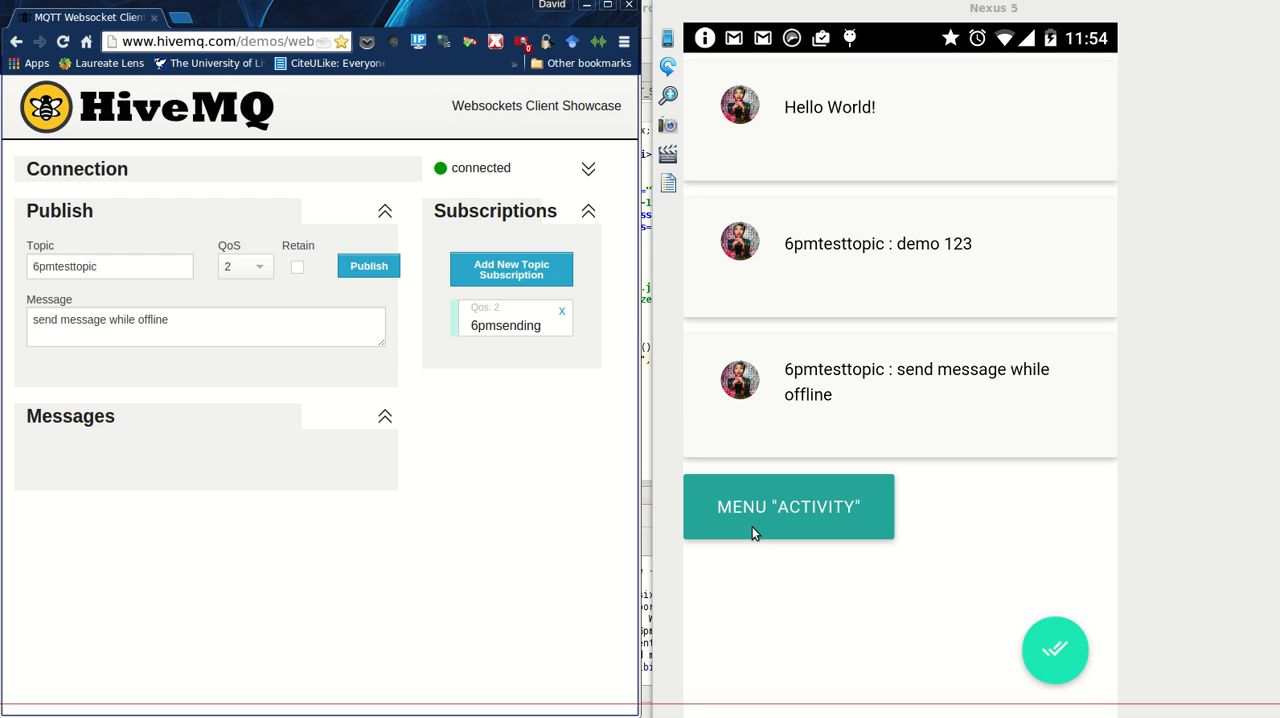
- Open the menu activity, expand its four actions, and send Hello World to 6pmsending
click(788, 506)
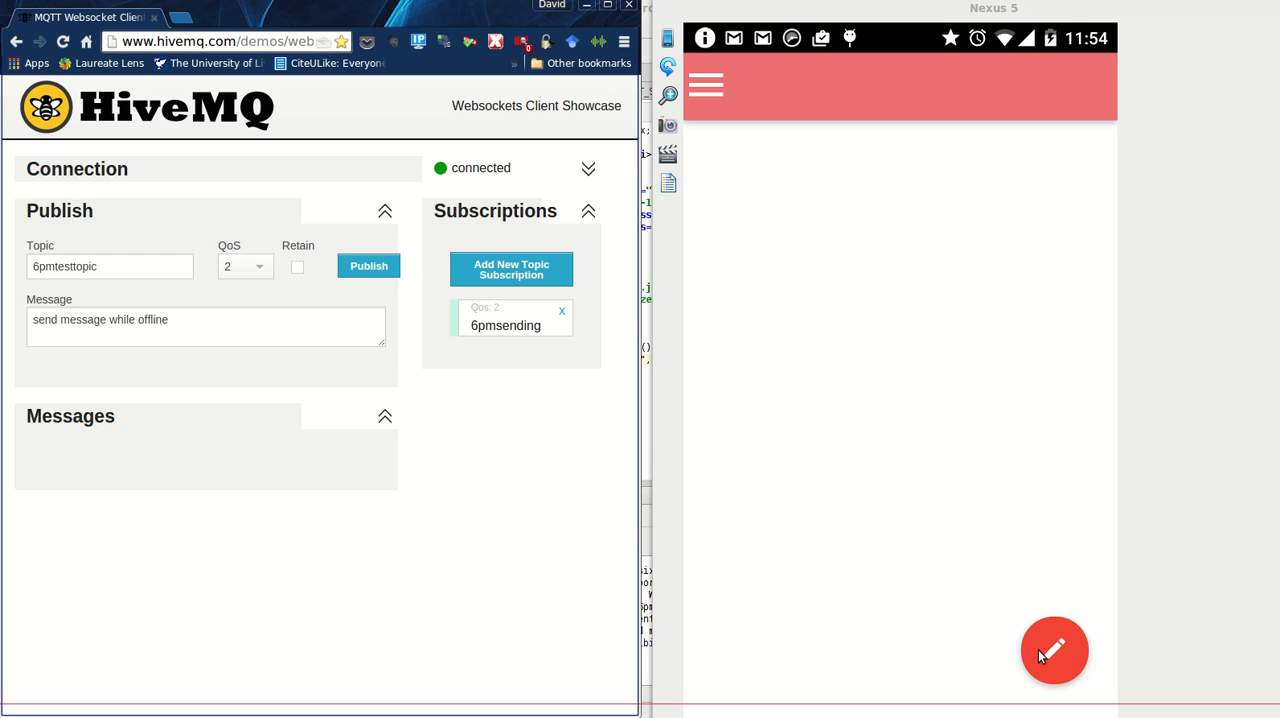
click(1054, 650)
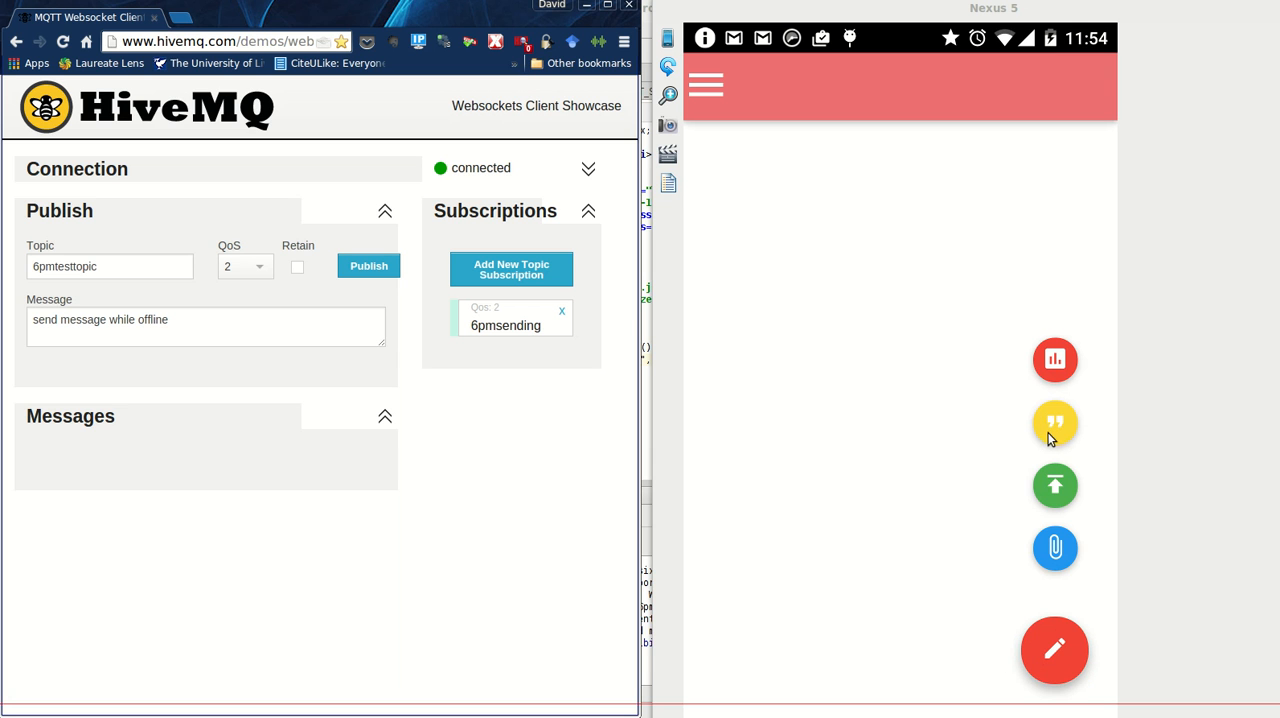
mouse_move(250, 476)
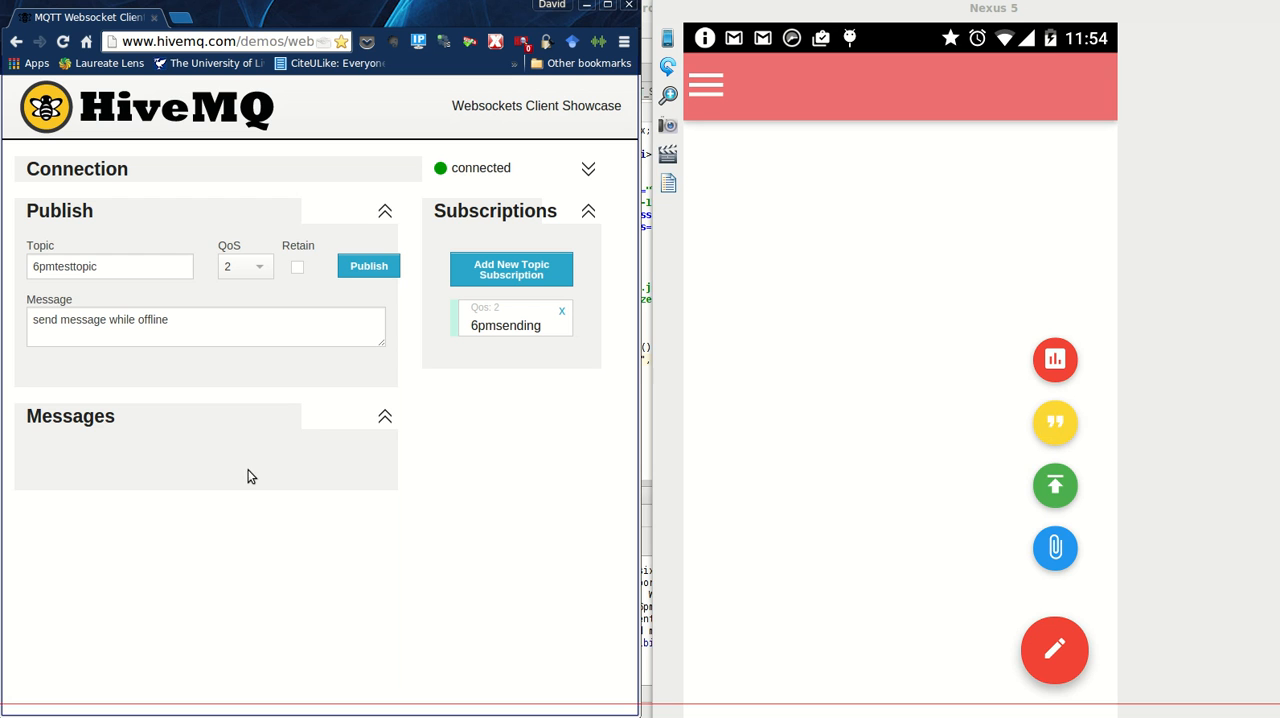
mouse_move(543, 343)
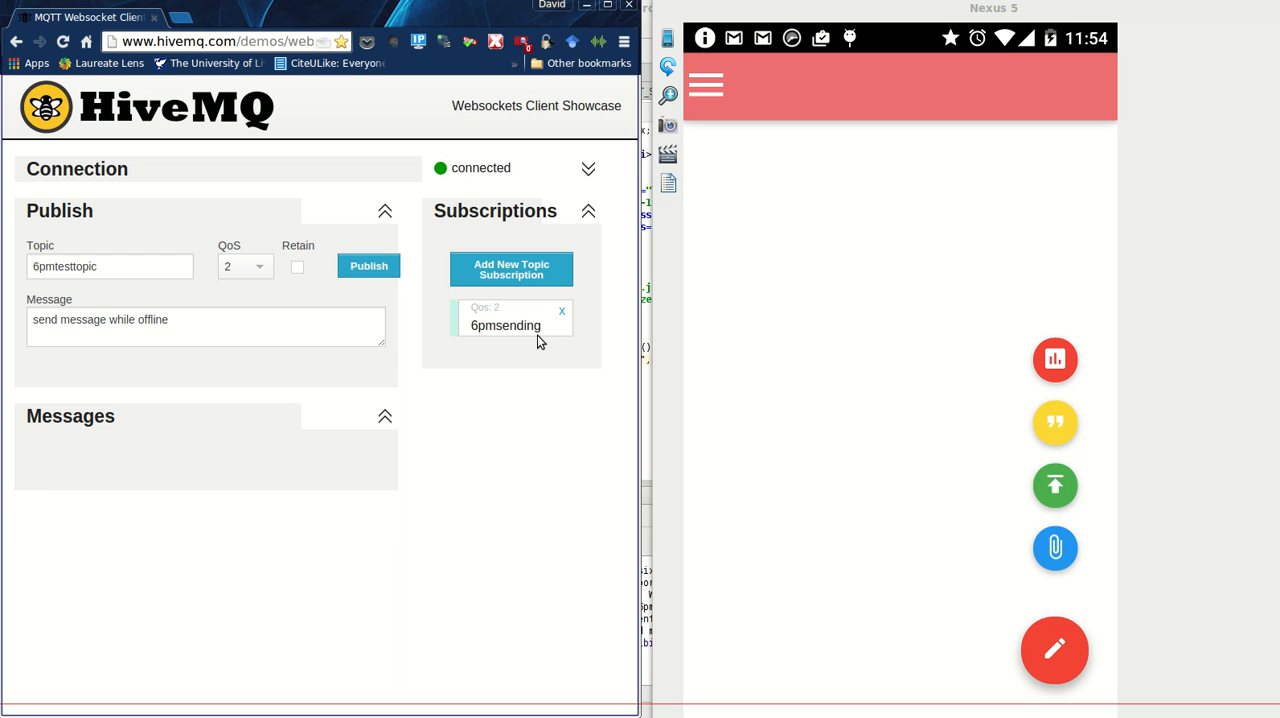
click(369, 266)
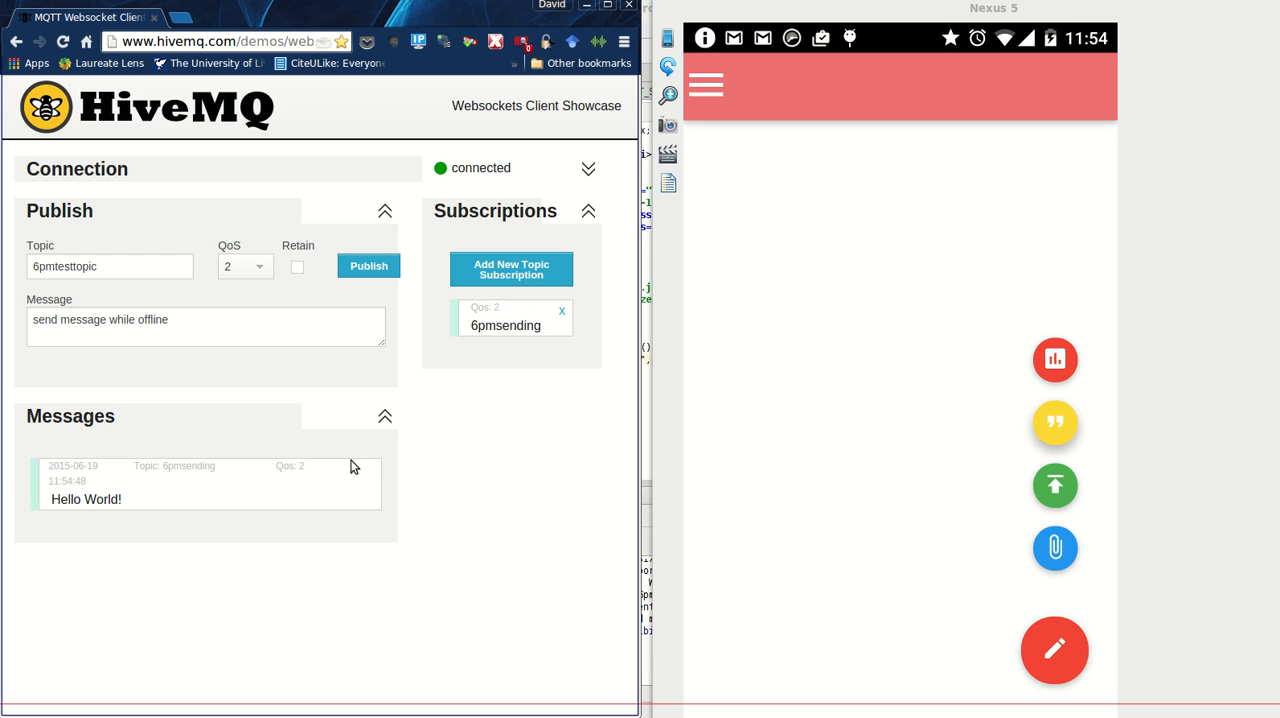
mouse_move(63, 527)
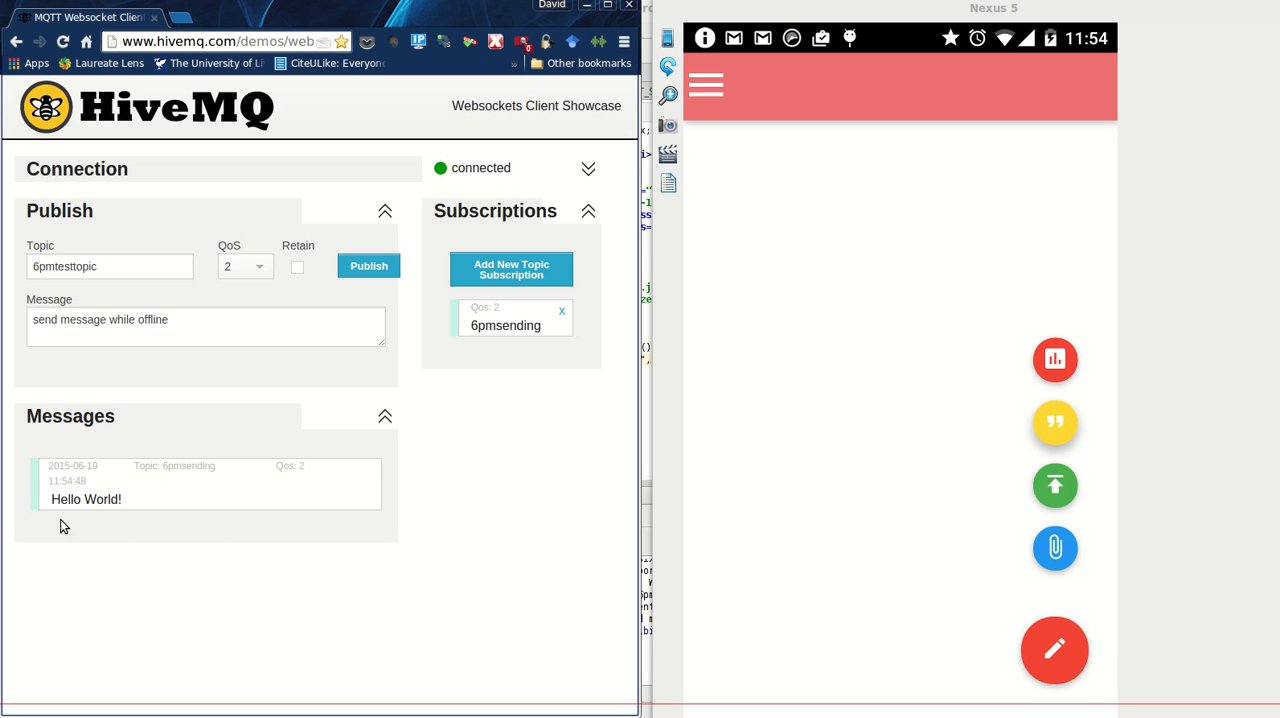